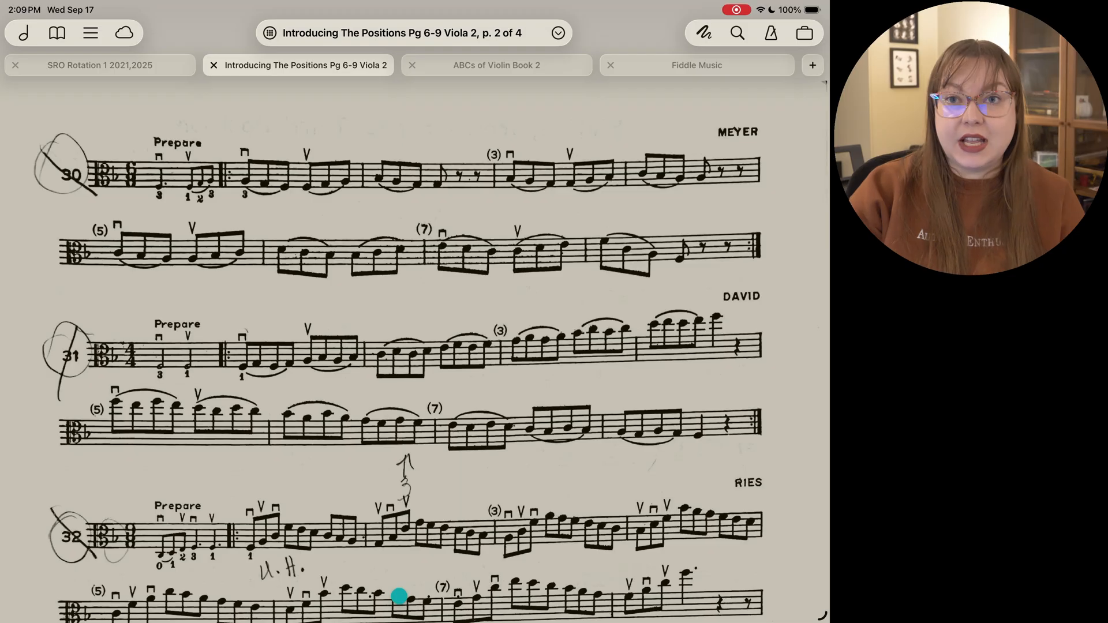
- Close the Fiddle Music tab, open Viola 2 in a new tab, and show its libraries metadata
left_click(610, 65)
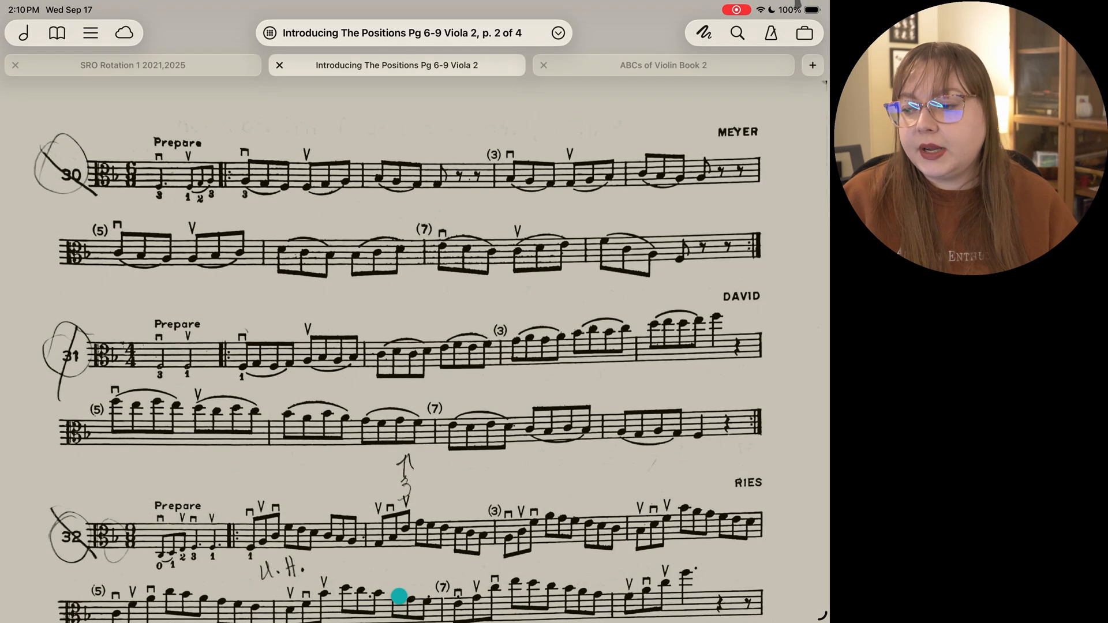
left_click(812, 65)
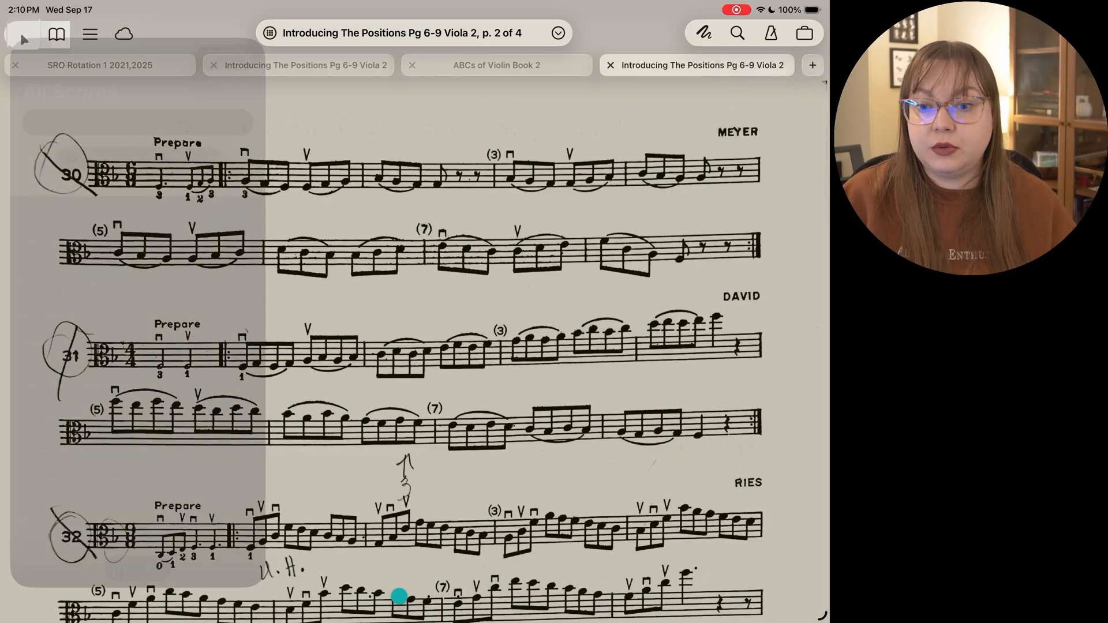
left_click(56, 34)
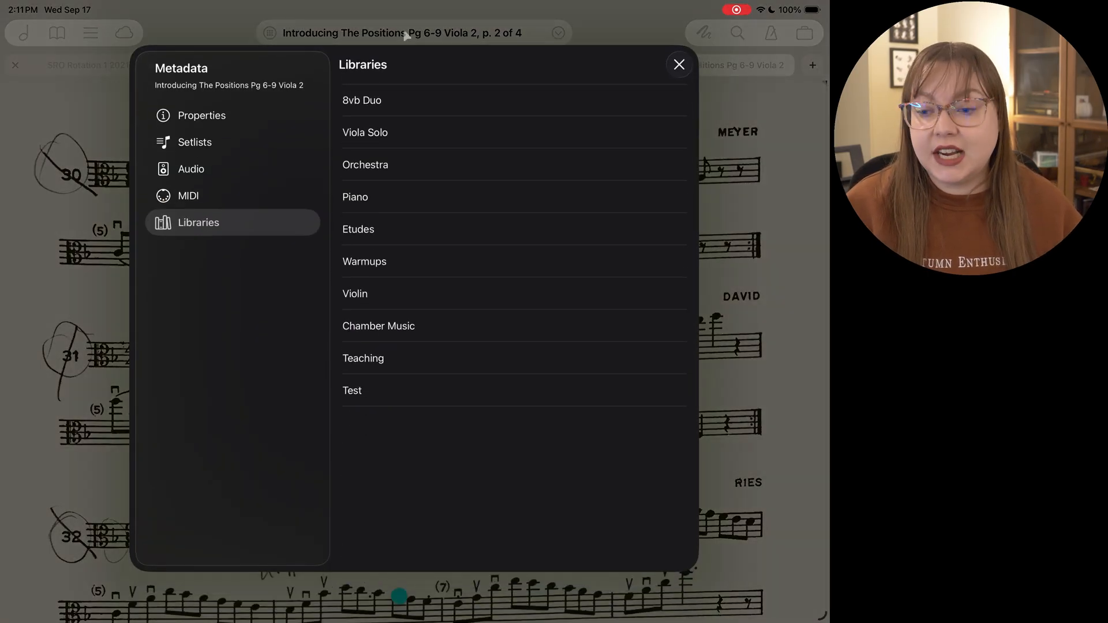
- Set the Viola 2 score's tempo to 60 in Properties and close the metadata panel
left_click(202, 115)
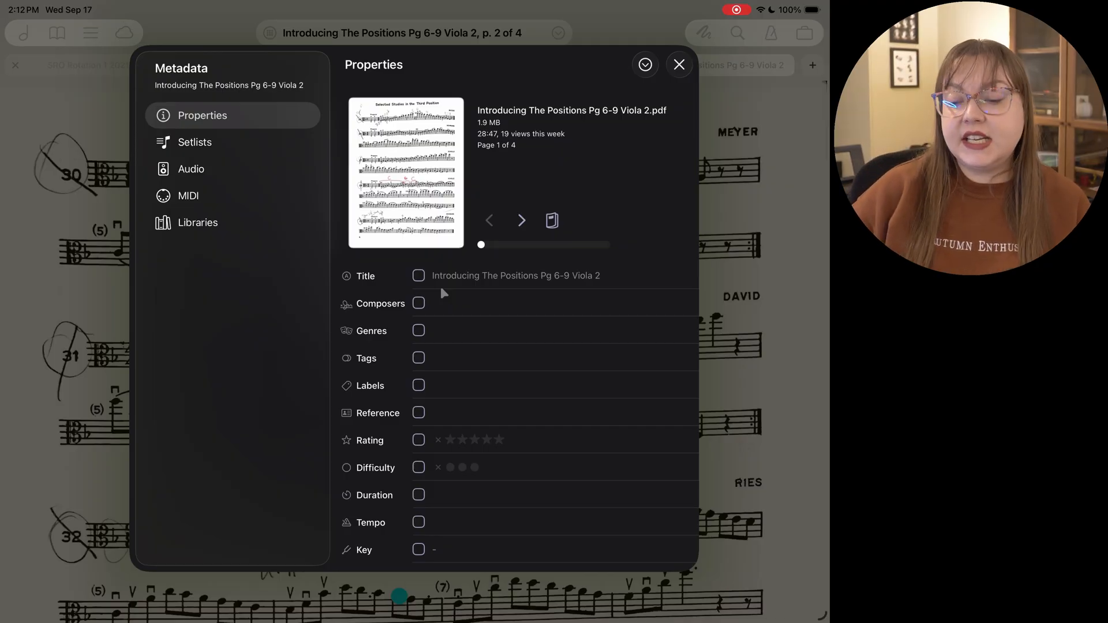
left_click(518, 523)
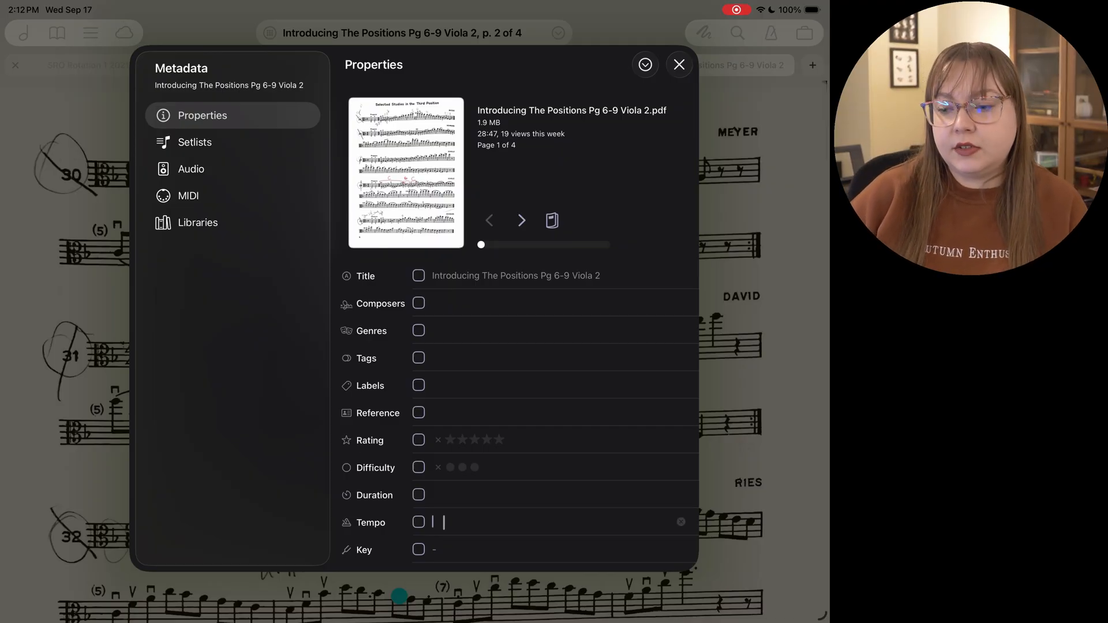
type("60")
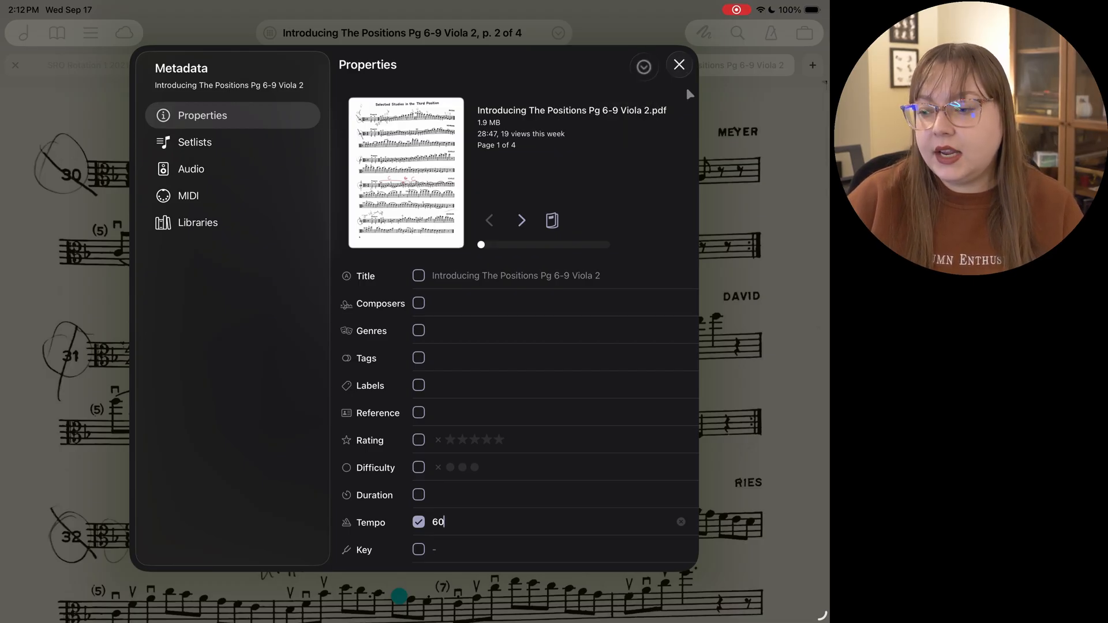
left_click(679, 64)
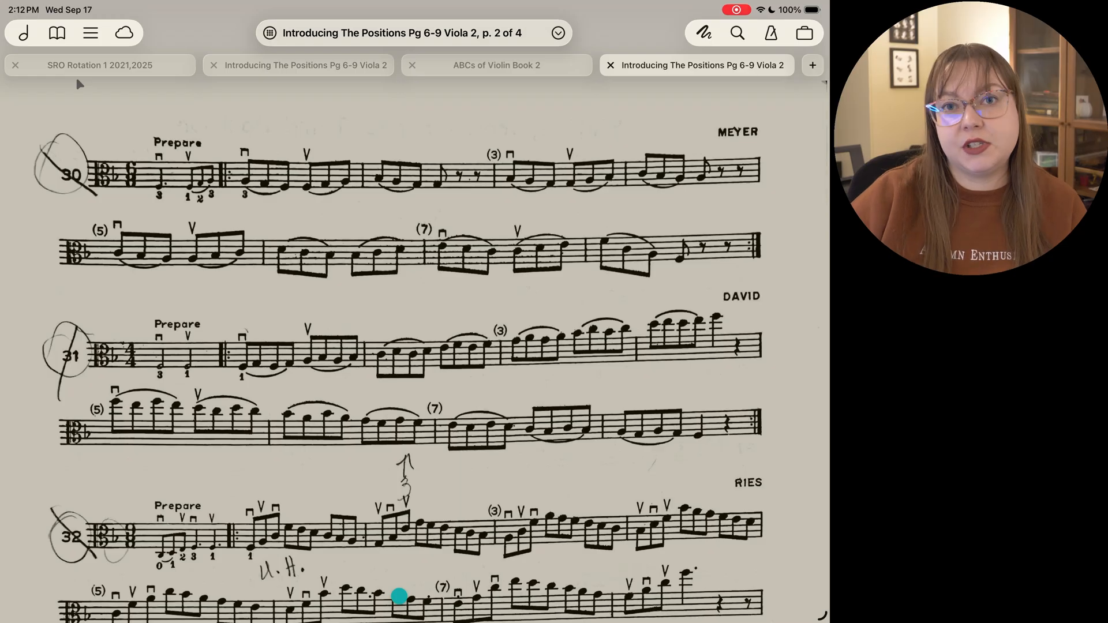
mouse_move(324, 120)
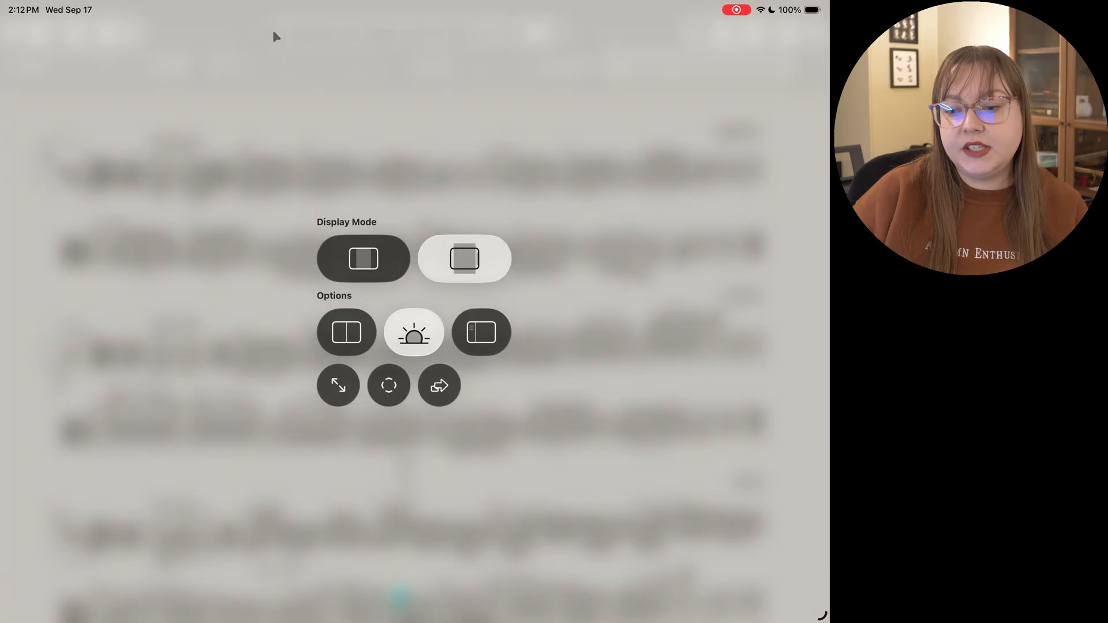
mouse_move(402, 458)
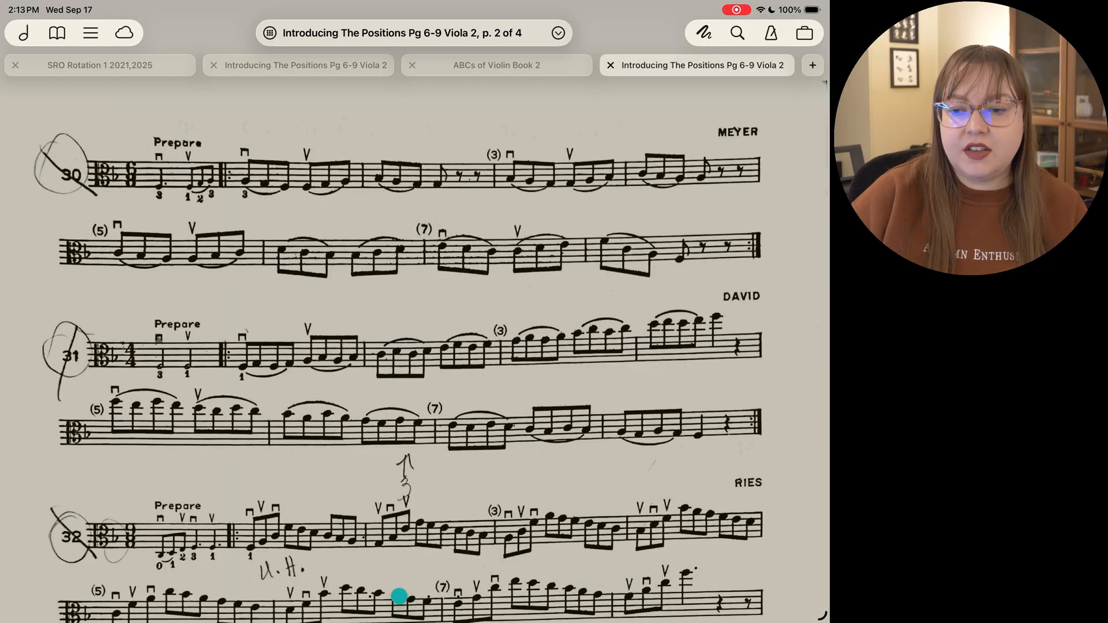
mouse_move(580, 44)
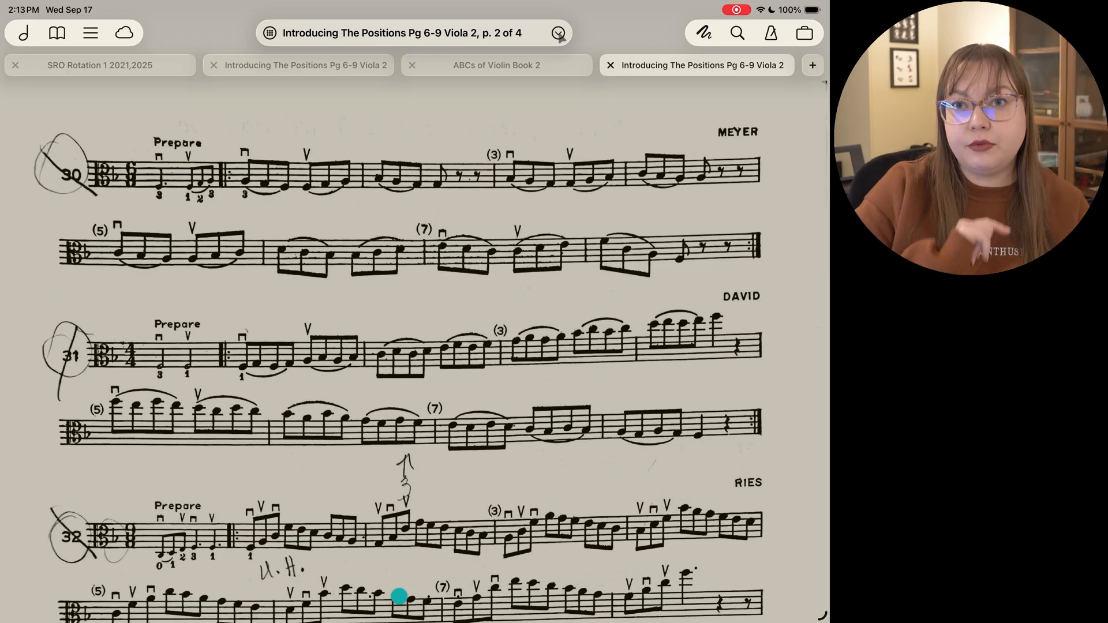
- Show the Viola 2 score's menu with tab, window, setlist and delete options
left_click(558, 33)
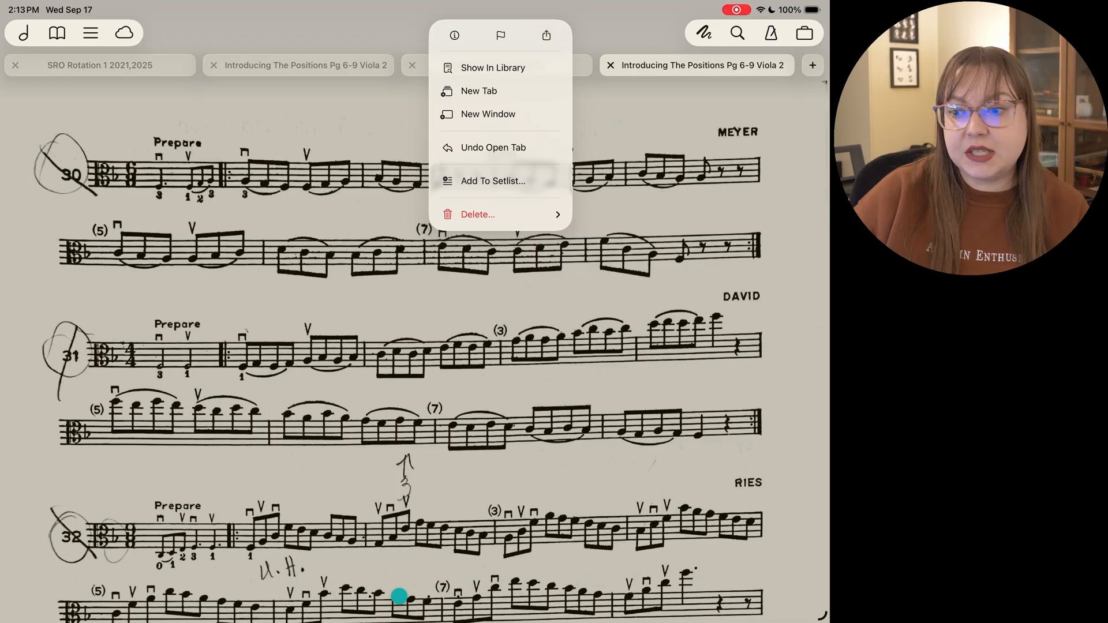
mouse_move(496, 205)
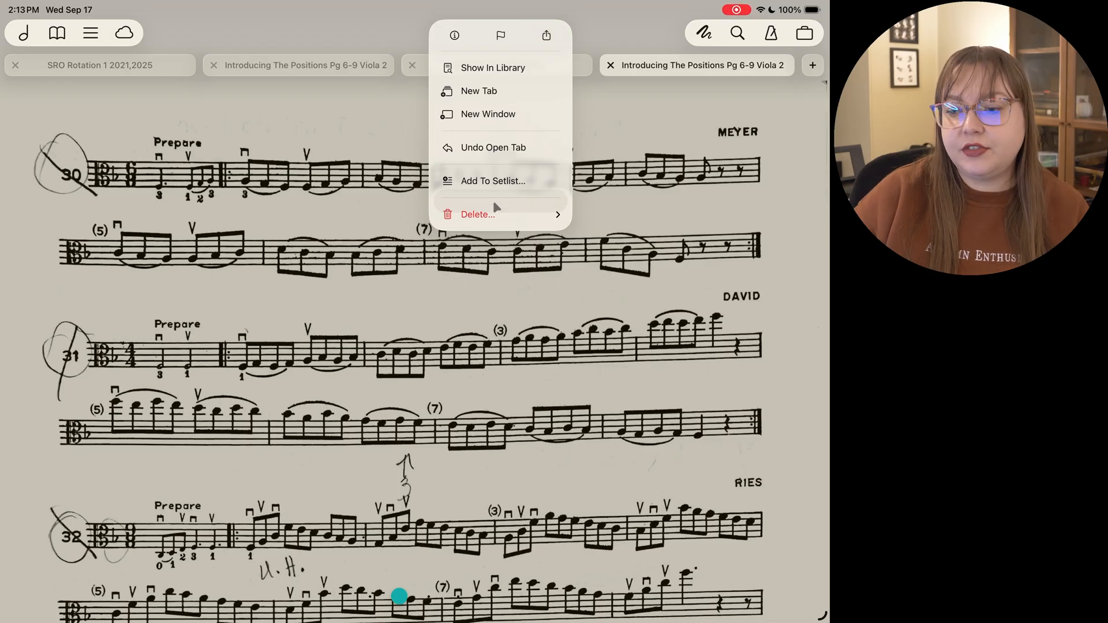
mouse_move(503, 128)
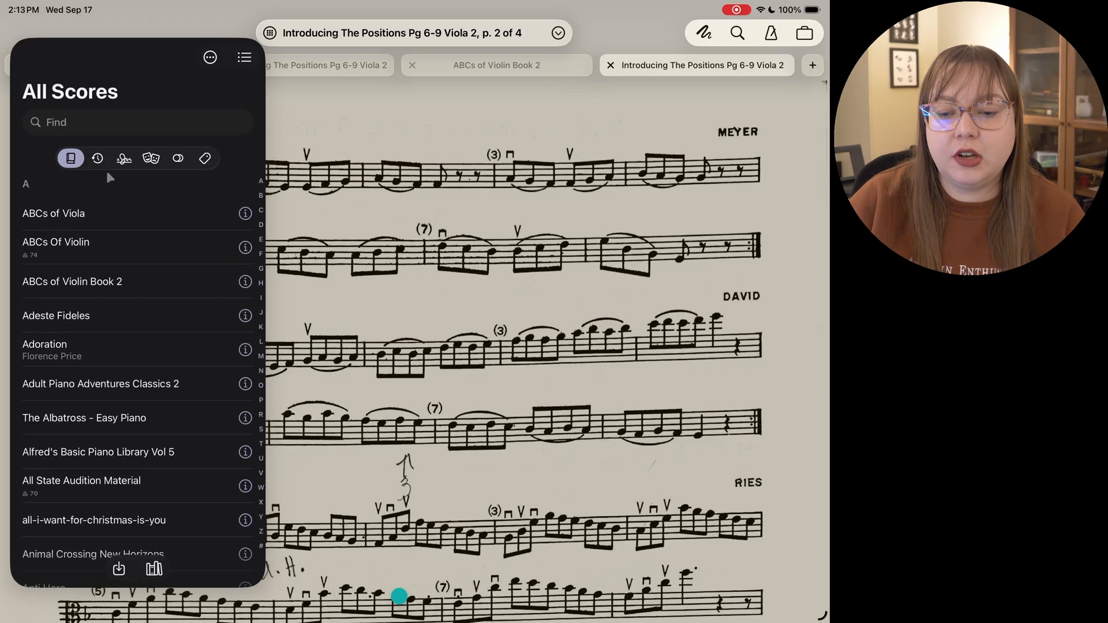
mouse_move(164, 300)
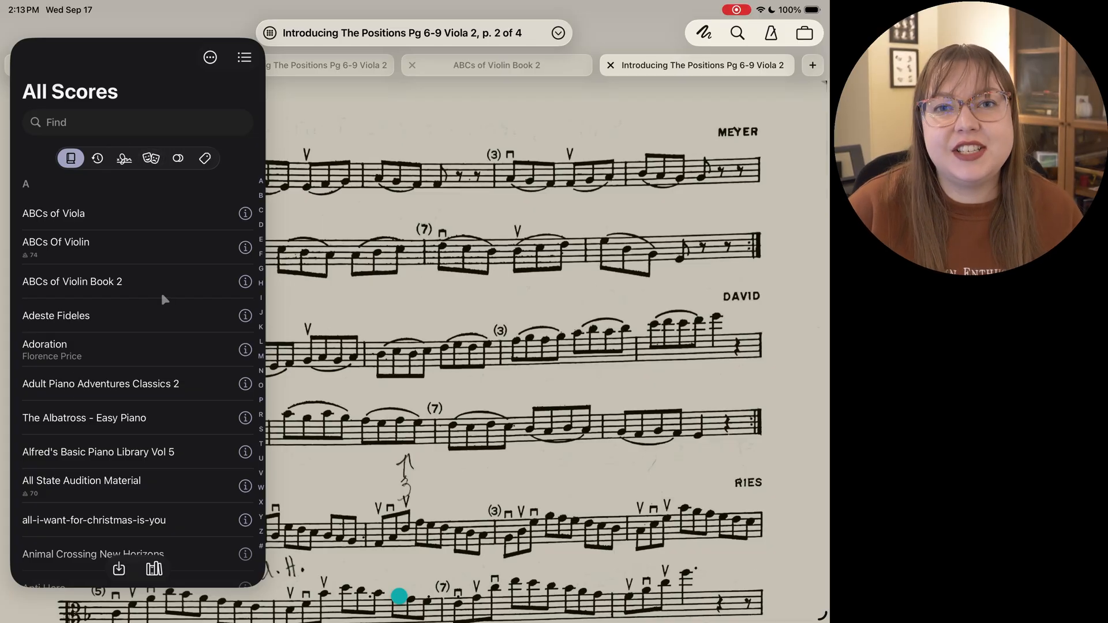
- Search the library for 'Third', clear the search, and browse the Recents list
scroll("down", 3)
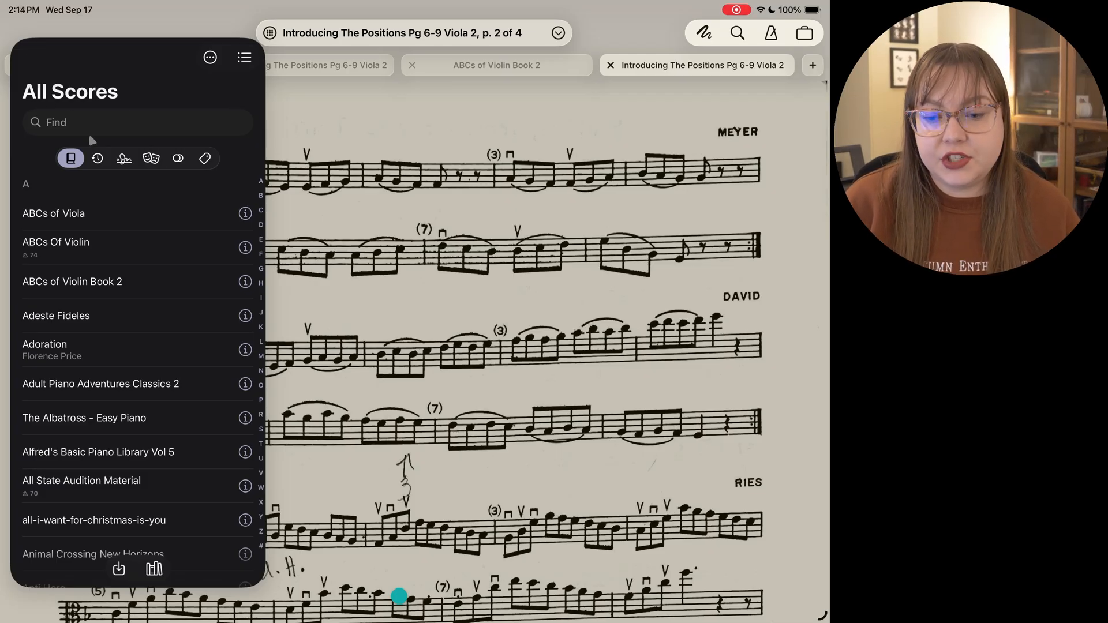
left_click(138, 122)
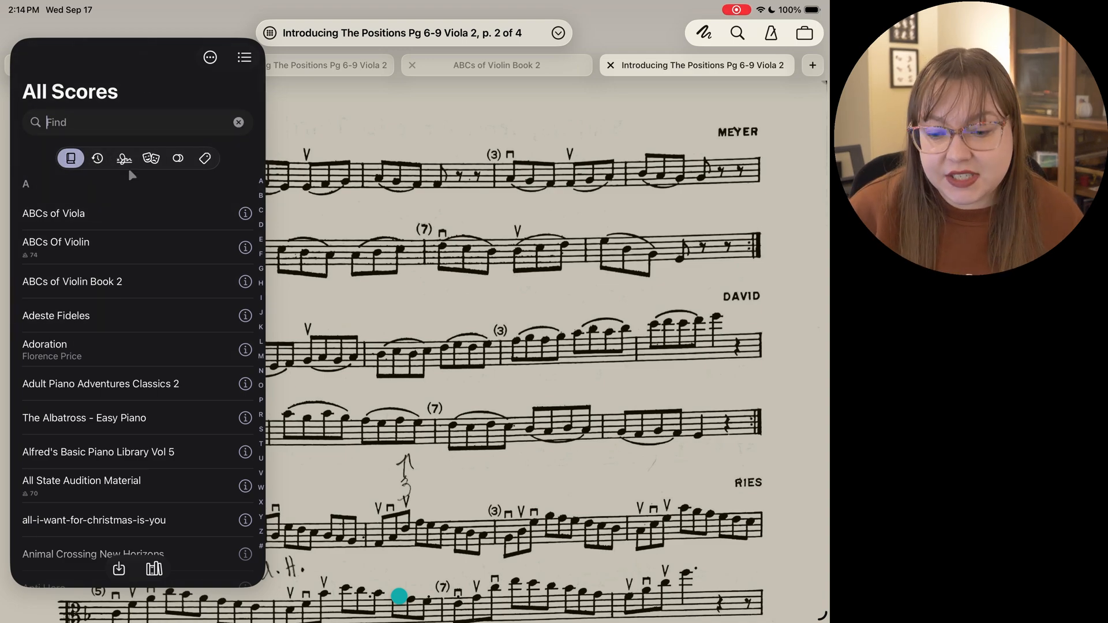
mouse_move(121, 262)
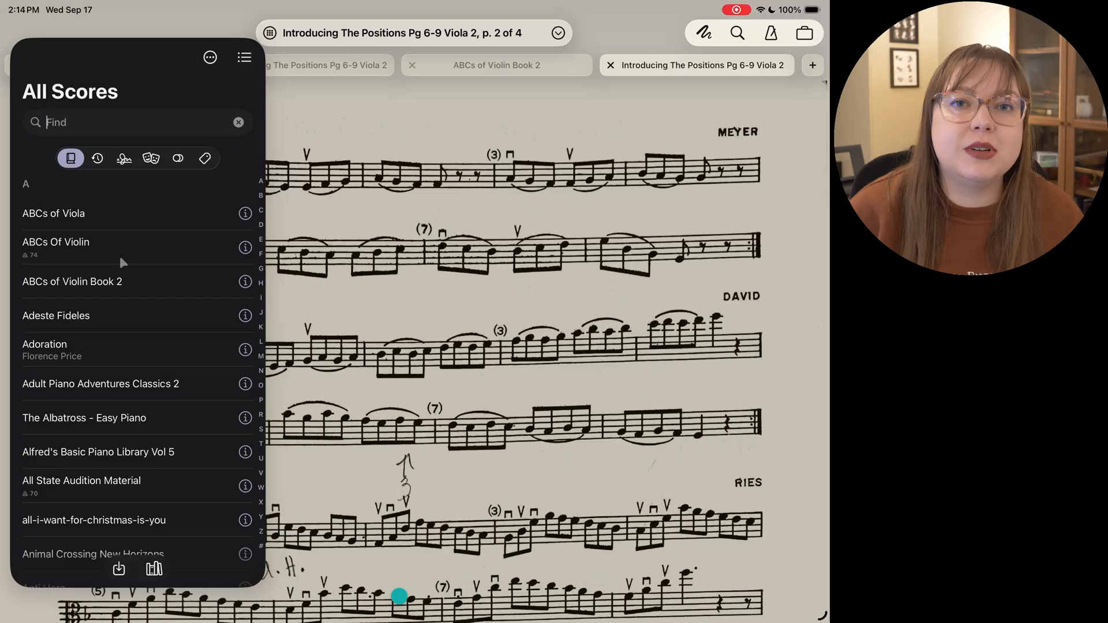
type("Third")
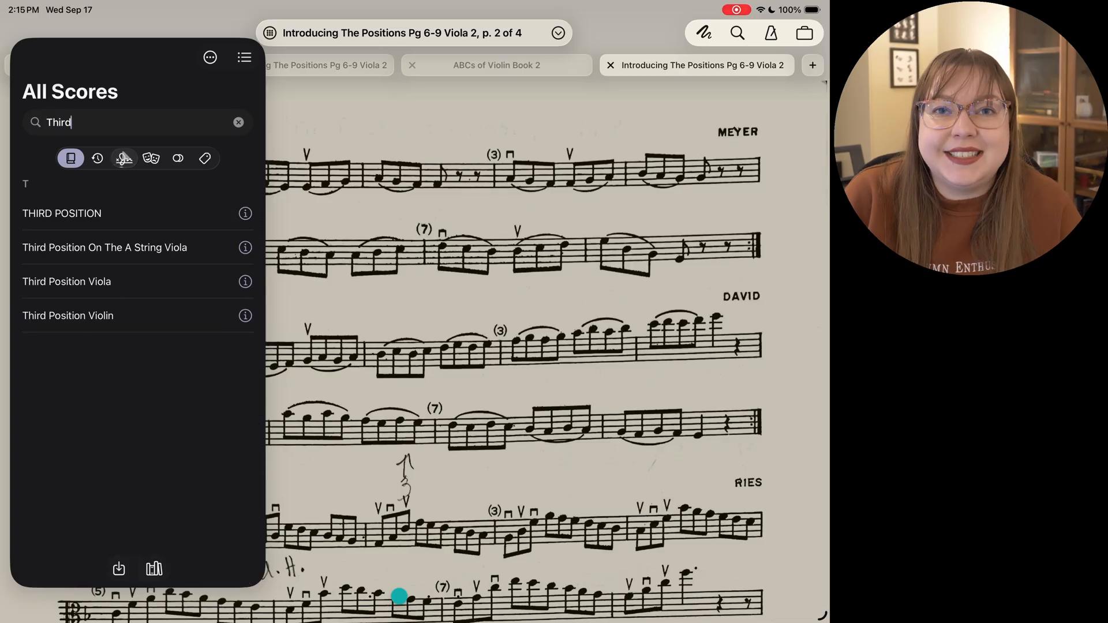
left_click(239, 122)
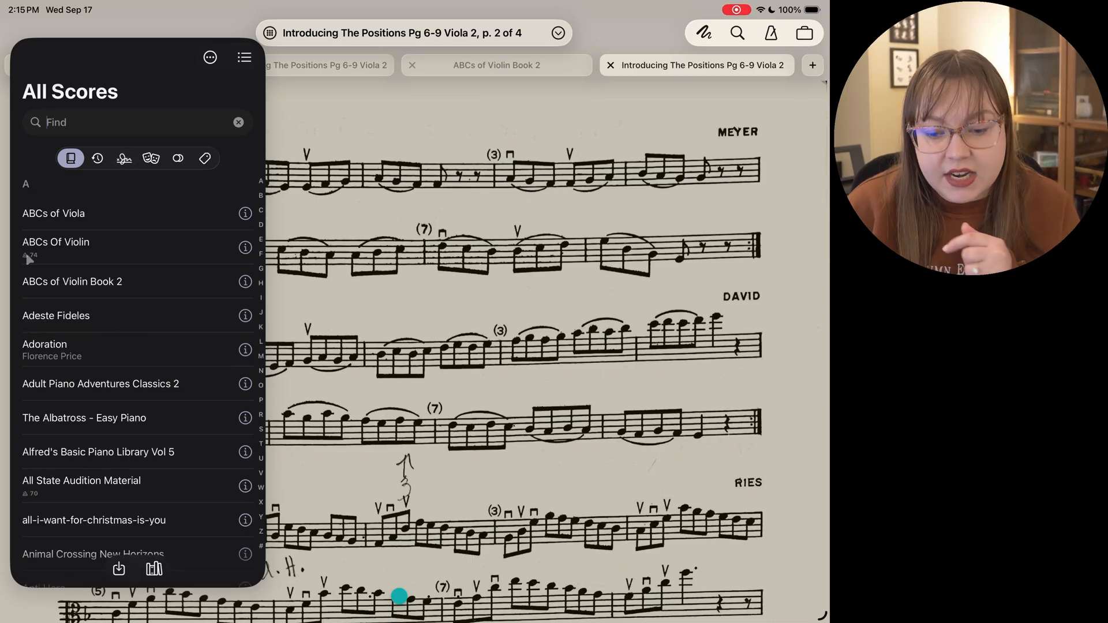
scroll("down", 3)
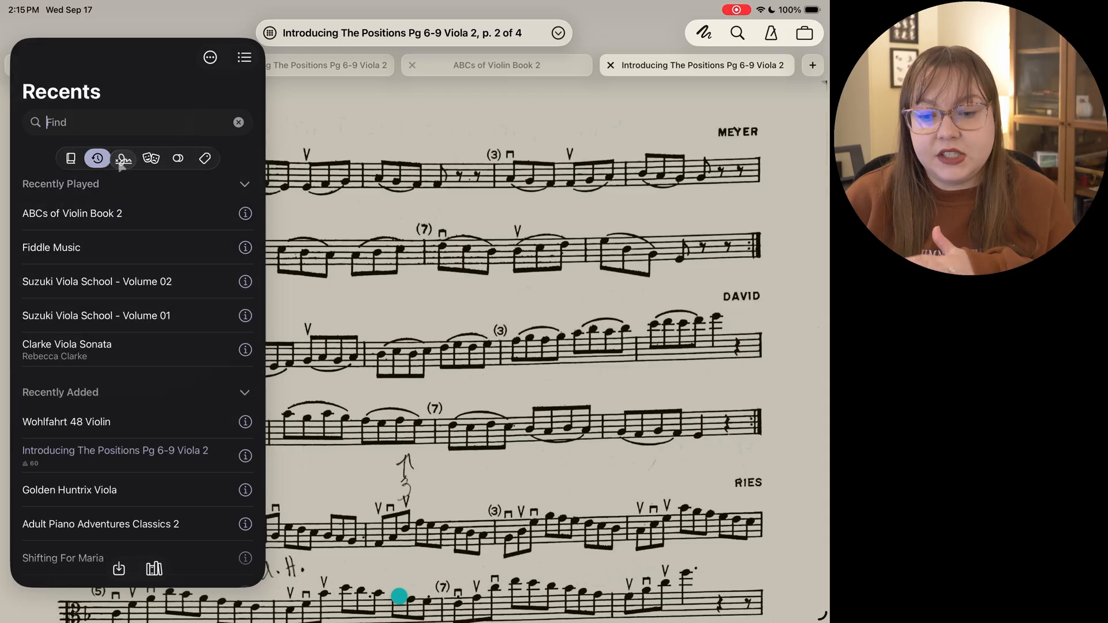
mouse_move(104, 298)
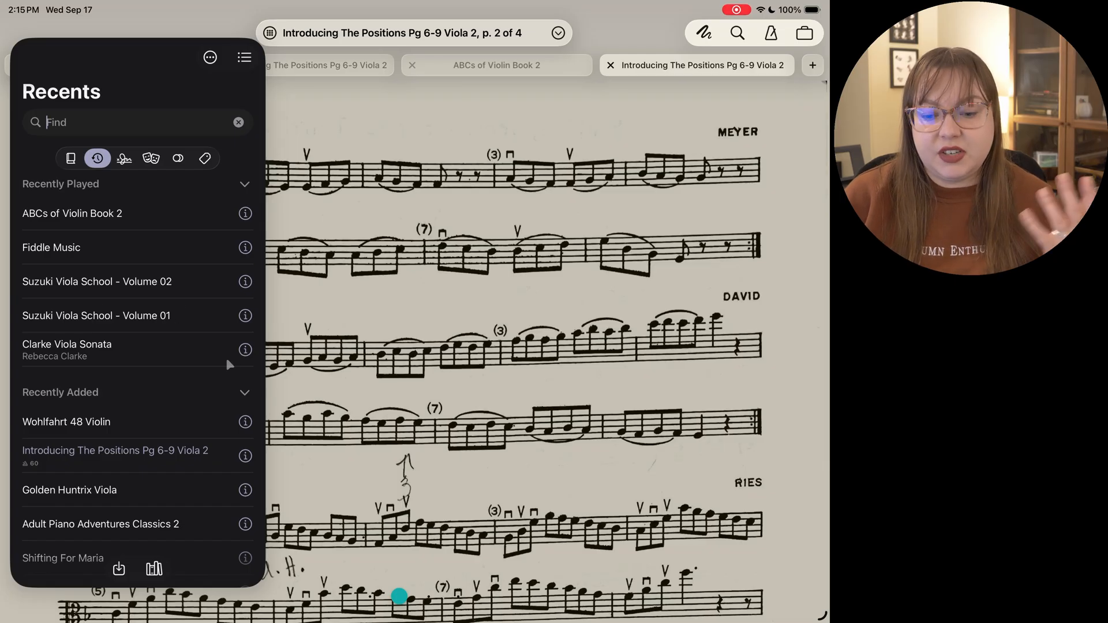
mouse_move(196, 217)
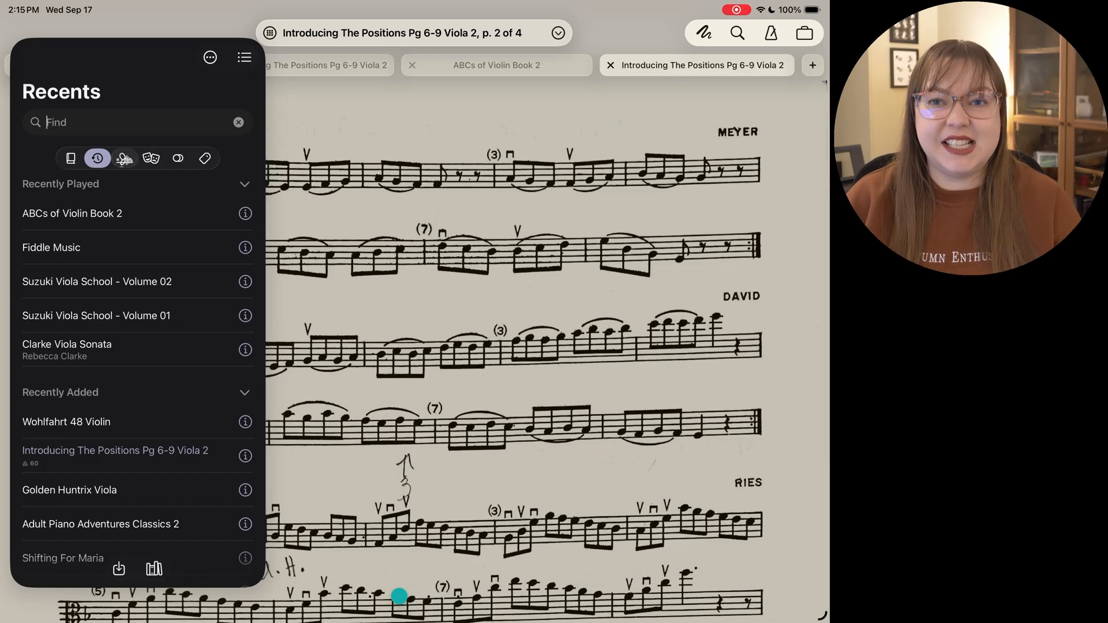
- Browse the library by composer, genre and tag, then scroll the full score list
left_click(124, 158)
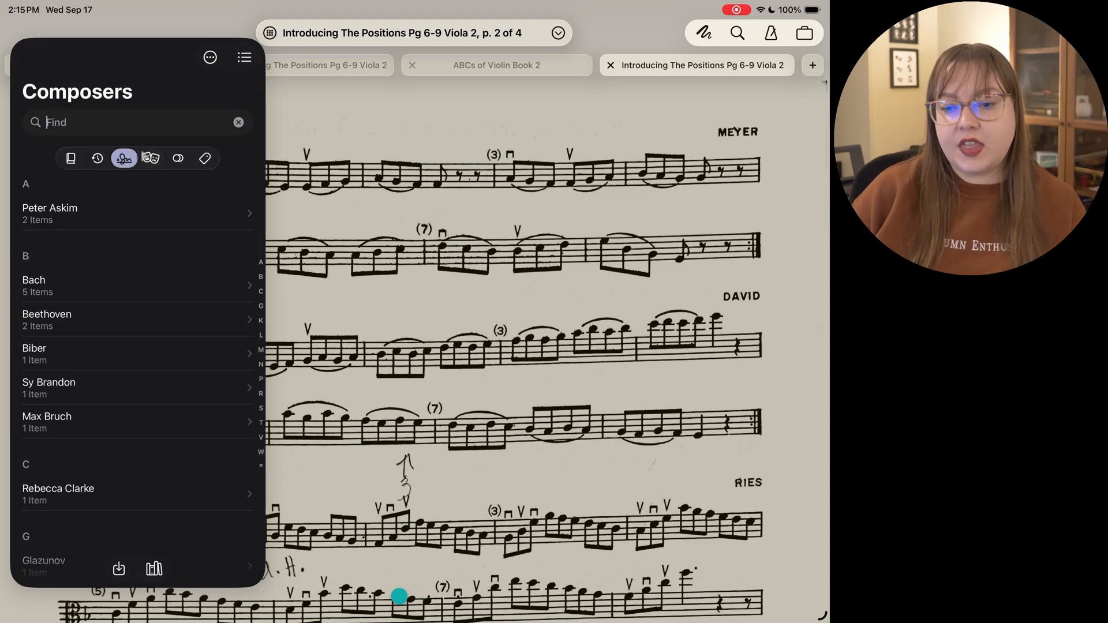
left_click(150, 158)
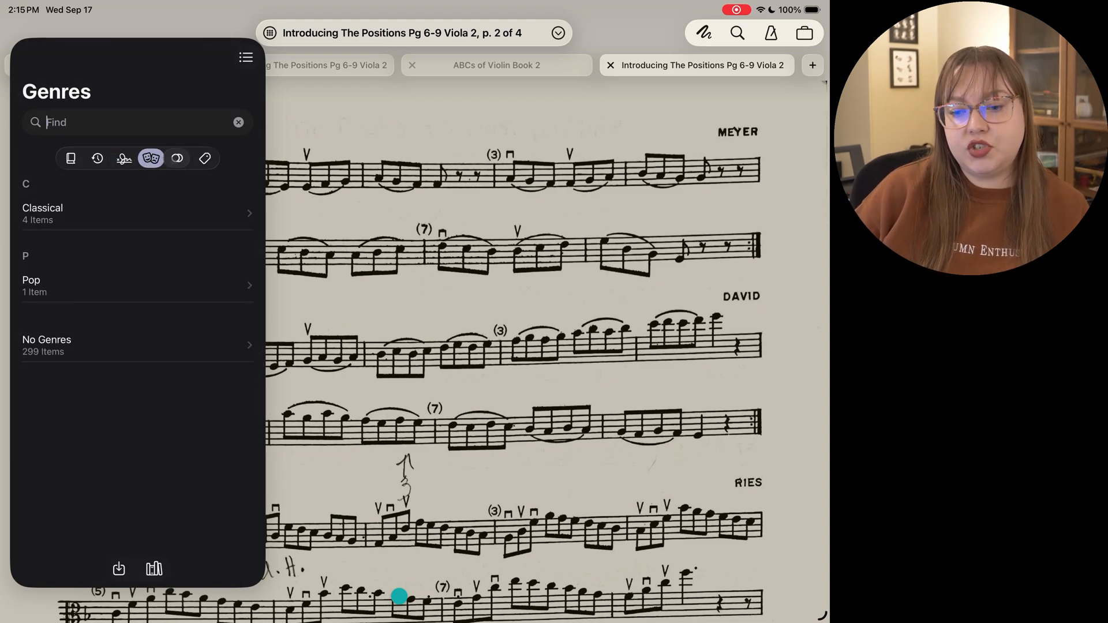
left_click(177, 158)
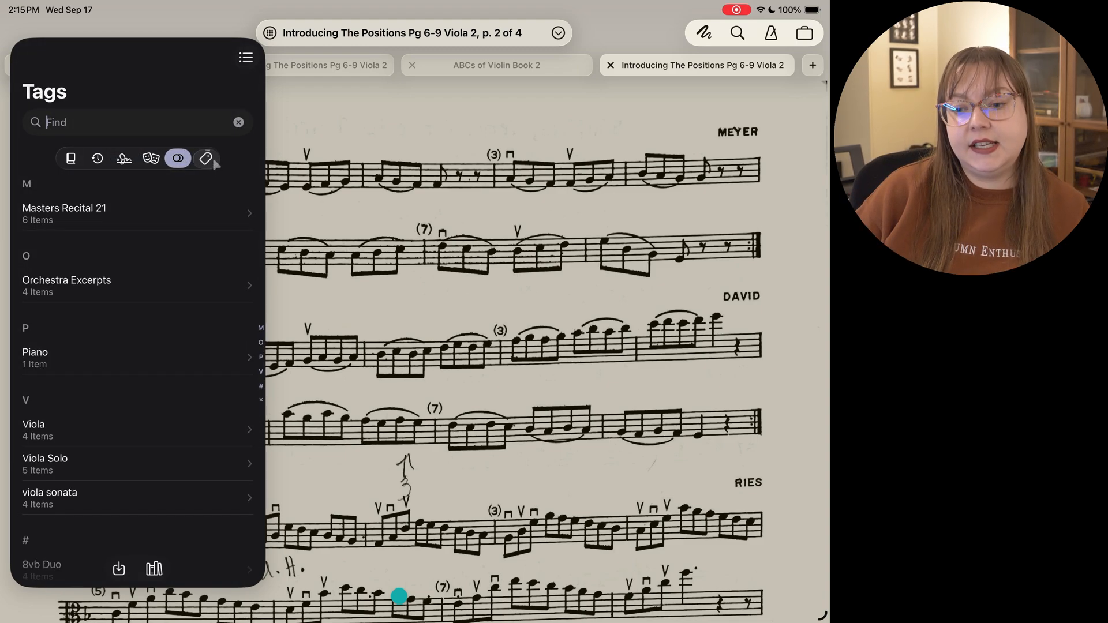
left_click(205, 158)
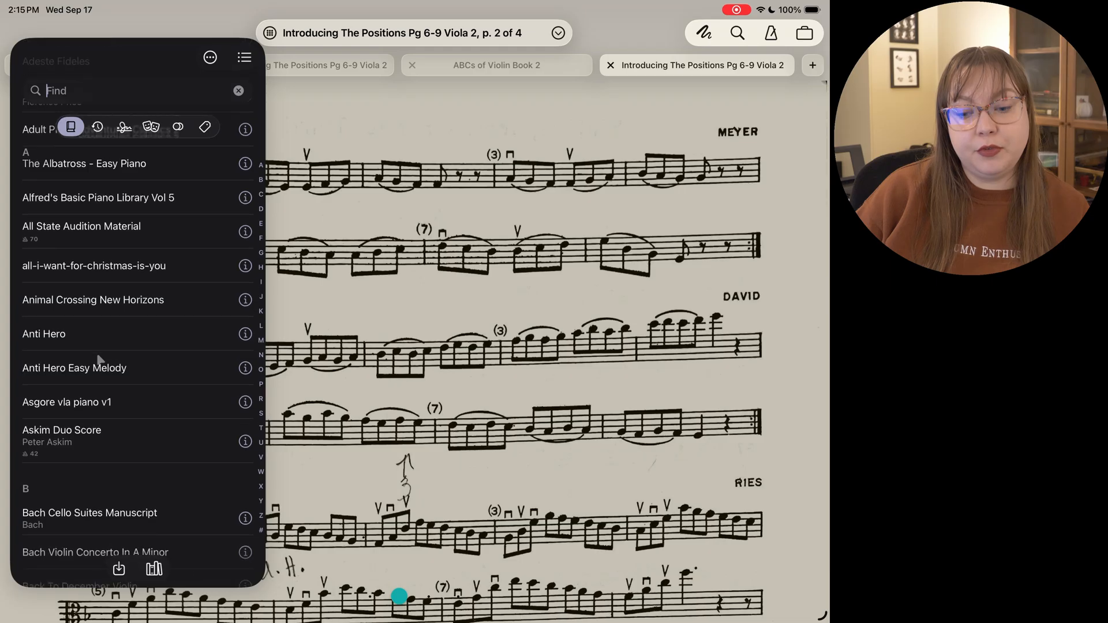
scroll("down", 3)
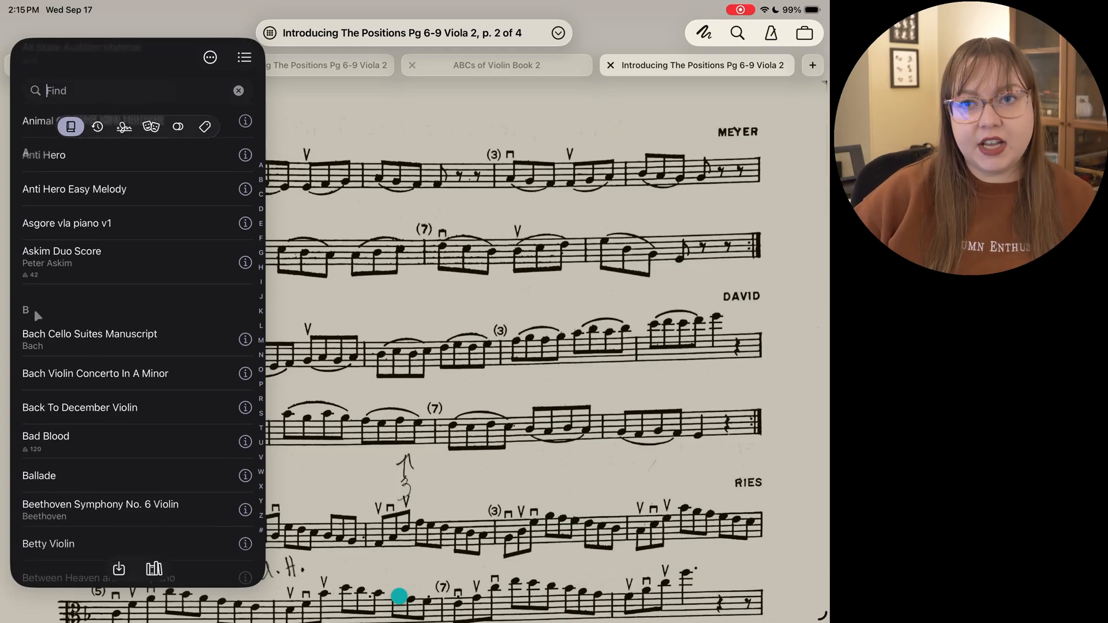
scroll("down", 3)
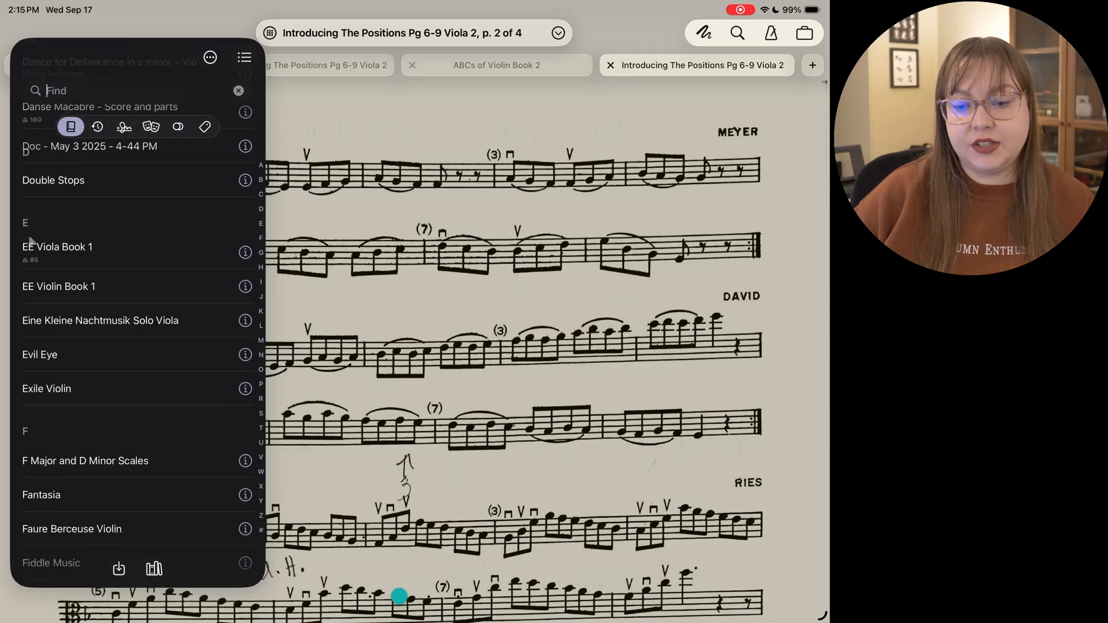
scroll("down", 3)
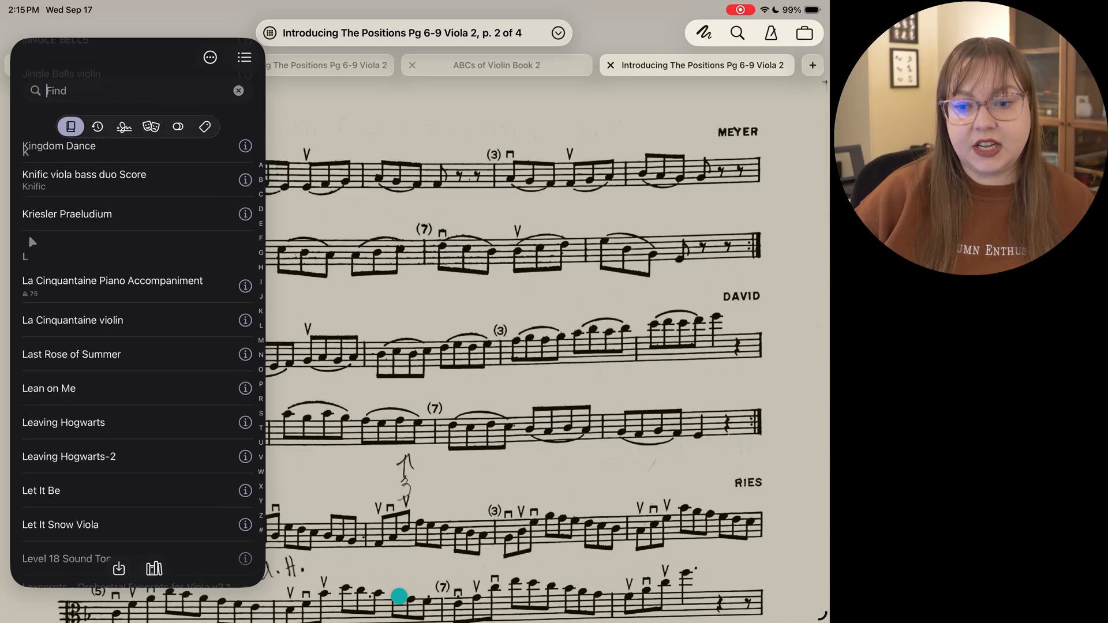
scroll("down", 3)
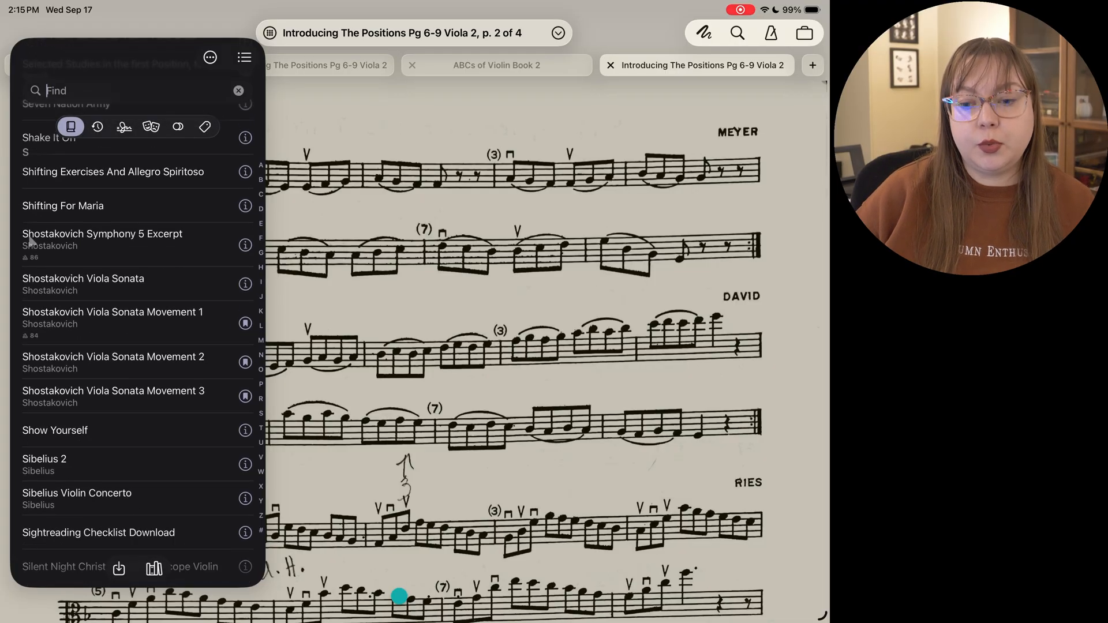
scroll("down", 3)
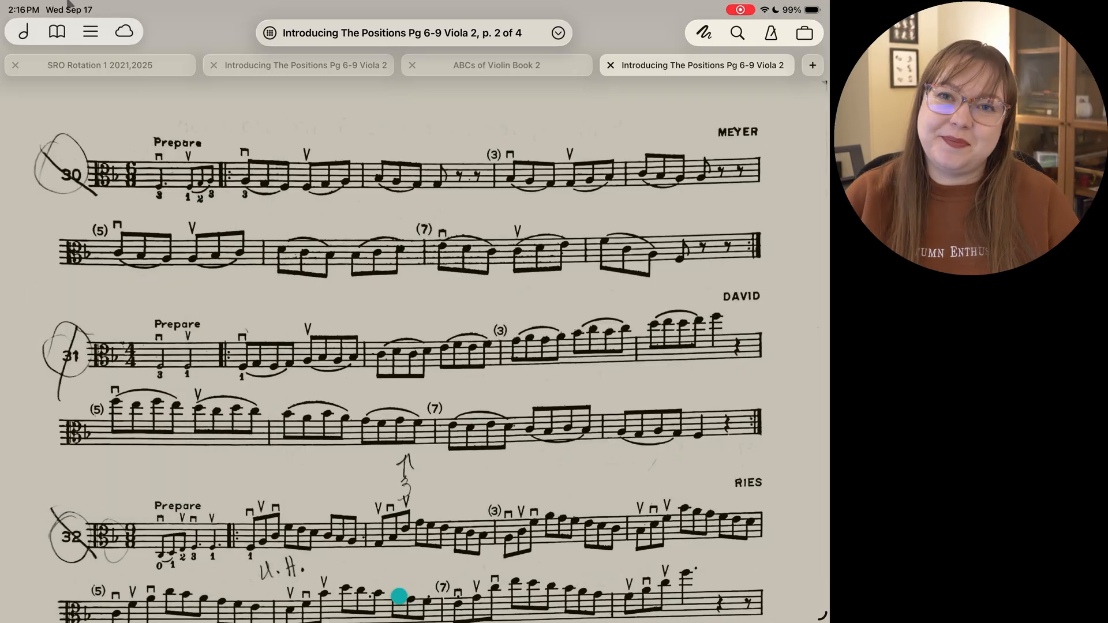
- Show All Scores as a thumbnail grid, scroll it through Z, and close the library
left_click(25, 31)
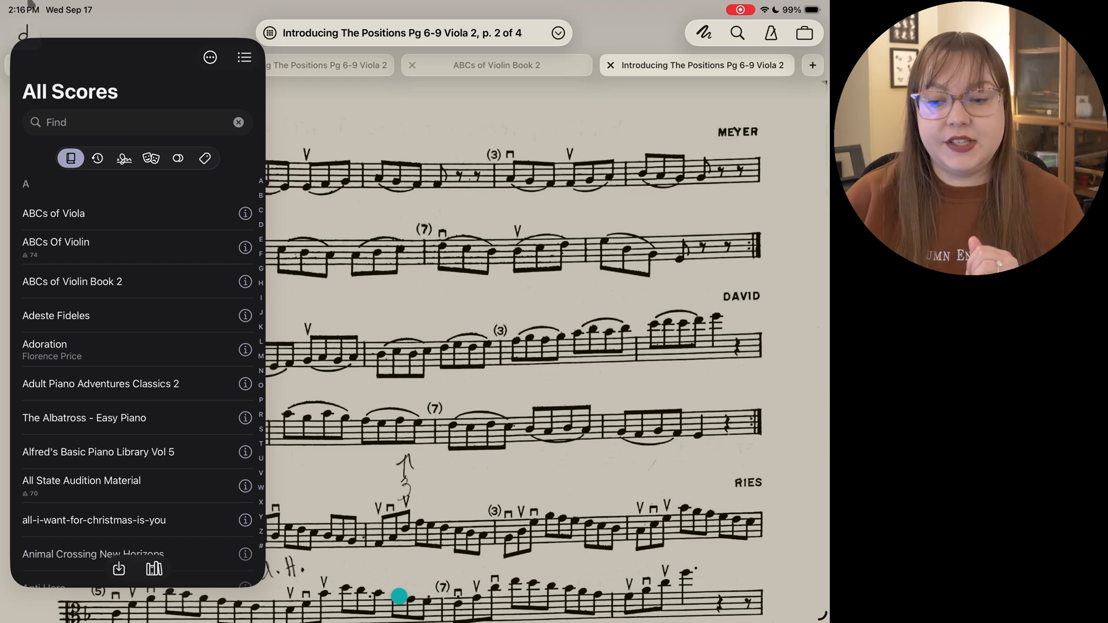
left_click(210, 56)
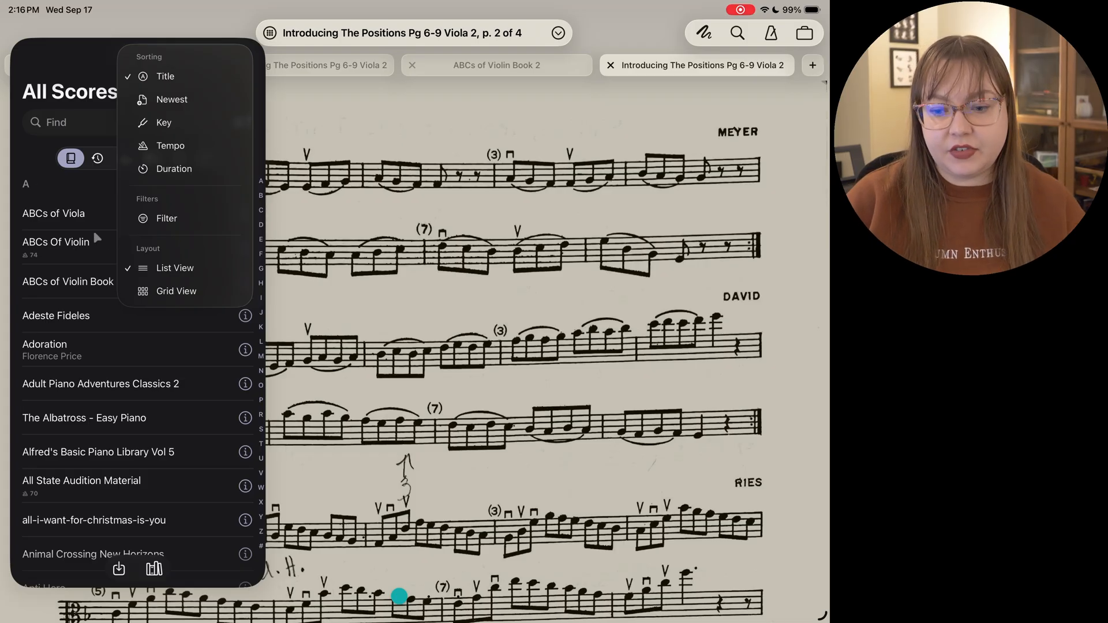
mouse_move(156, 299)
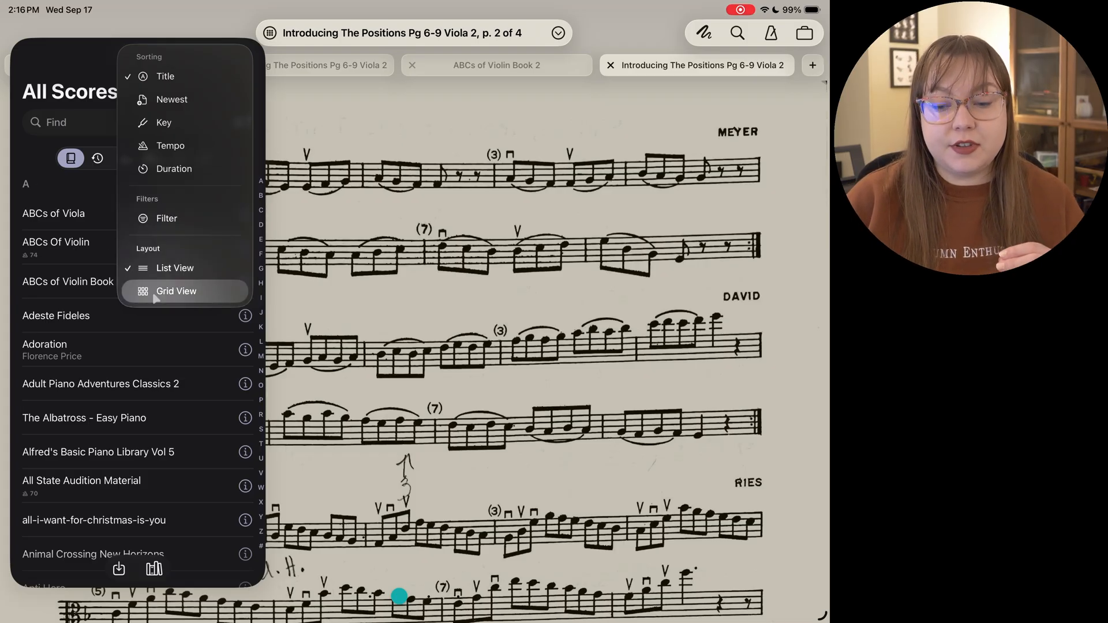
left_click(176, 291)
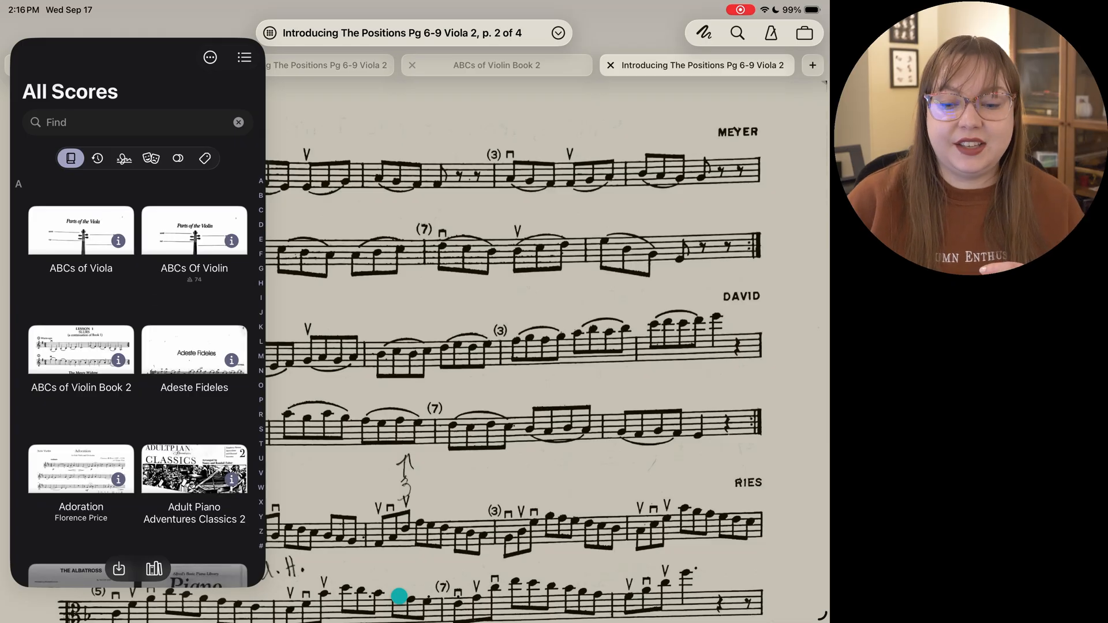
scroll("down", 3)
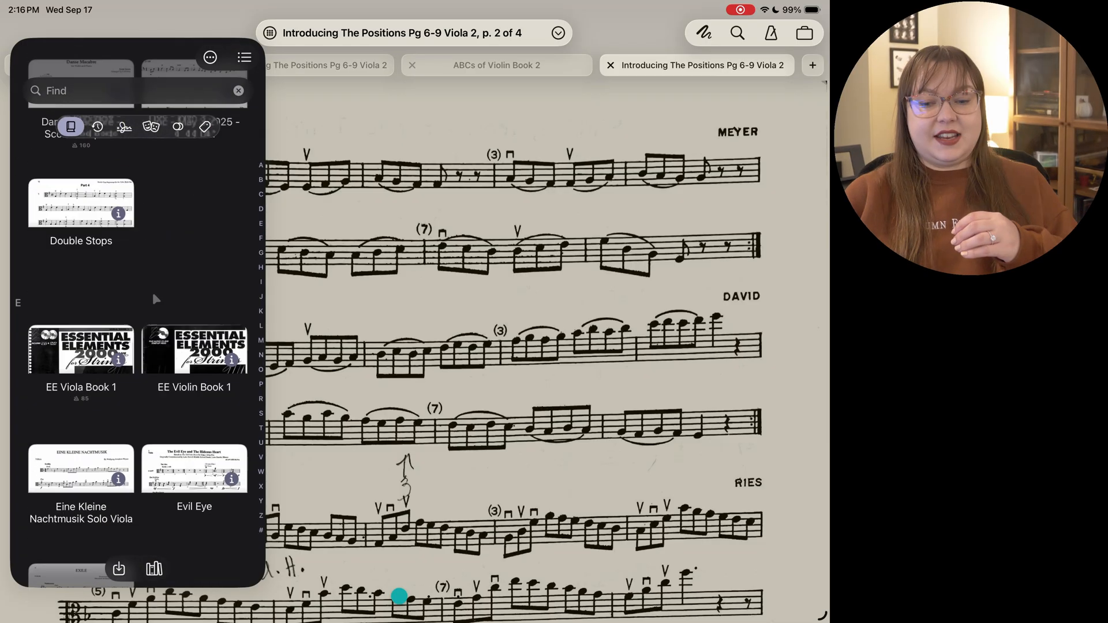
scroll("down", 3)
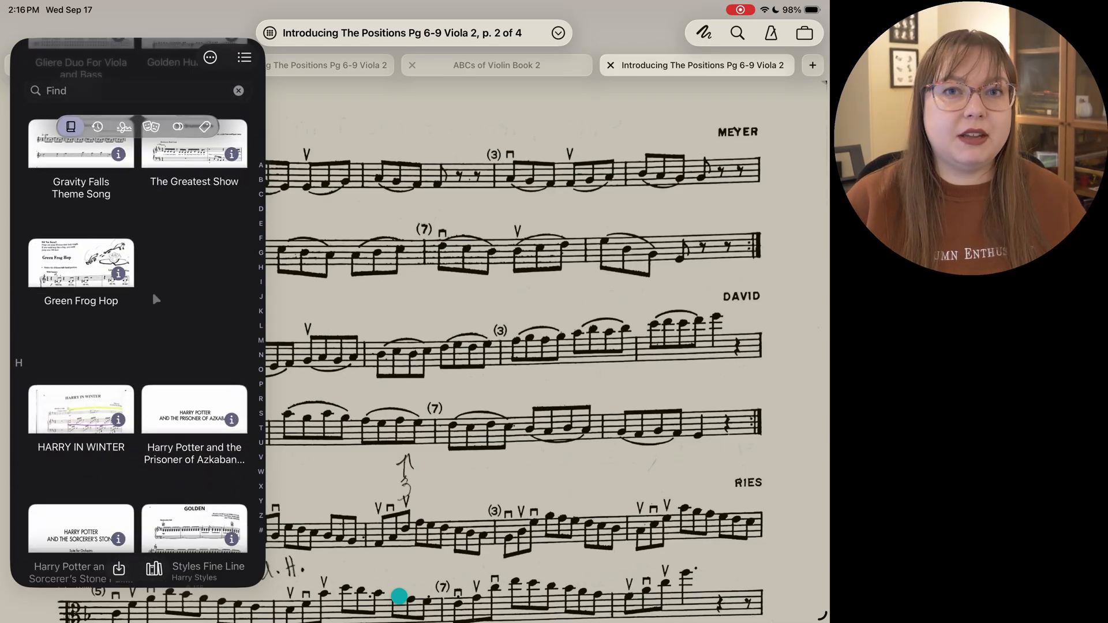
scroll("down", 3)
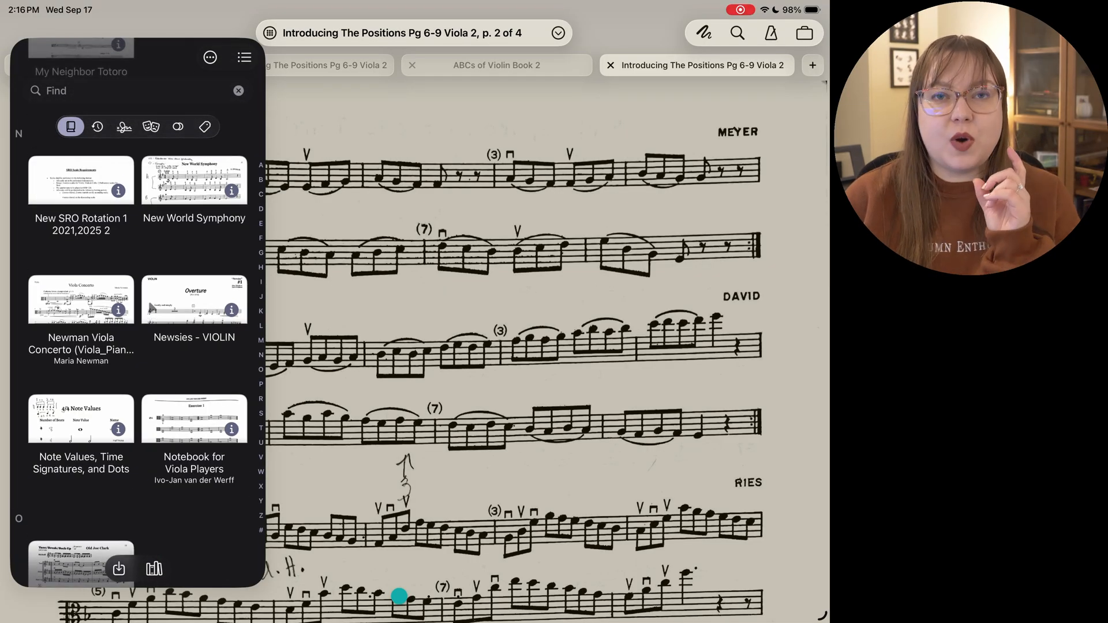
scroll("down", 3)
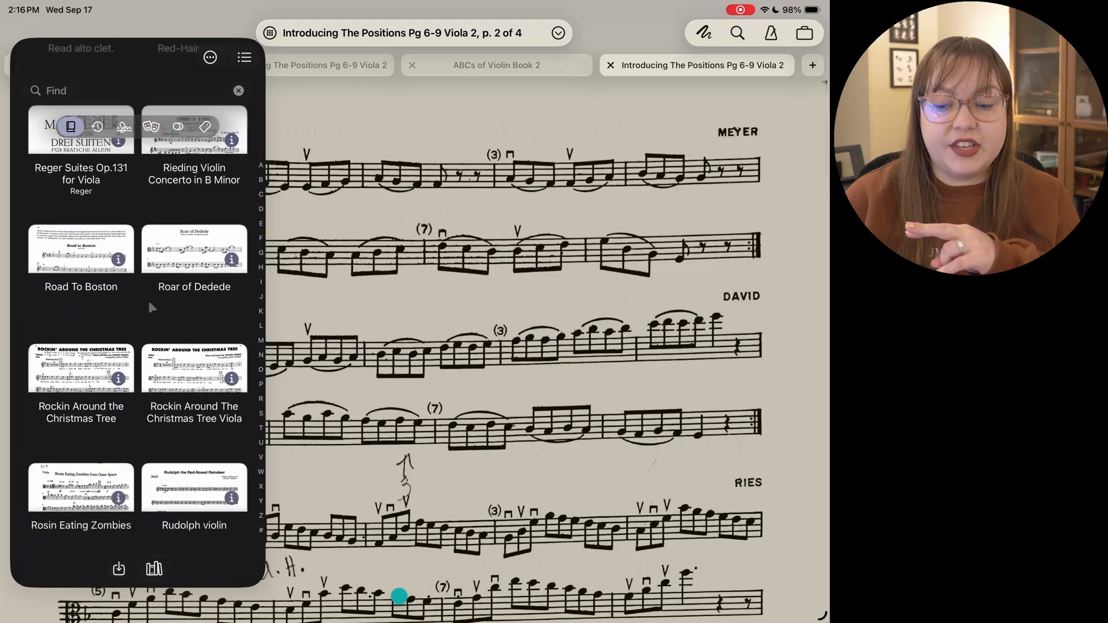
scroll("down", 3)
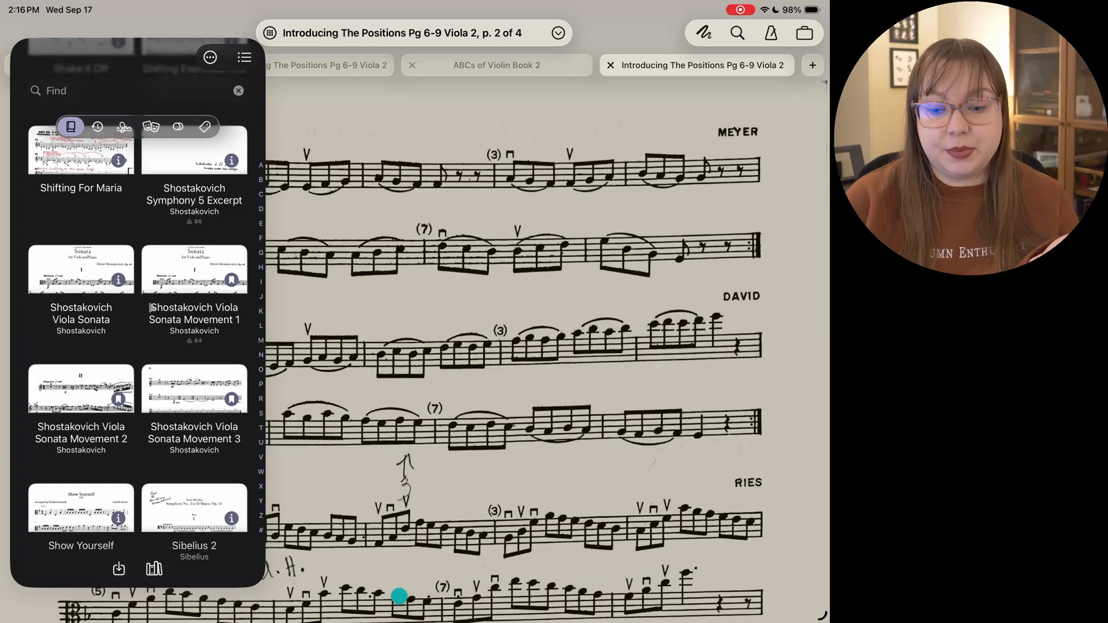
scroll("down", 3)
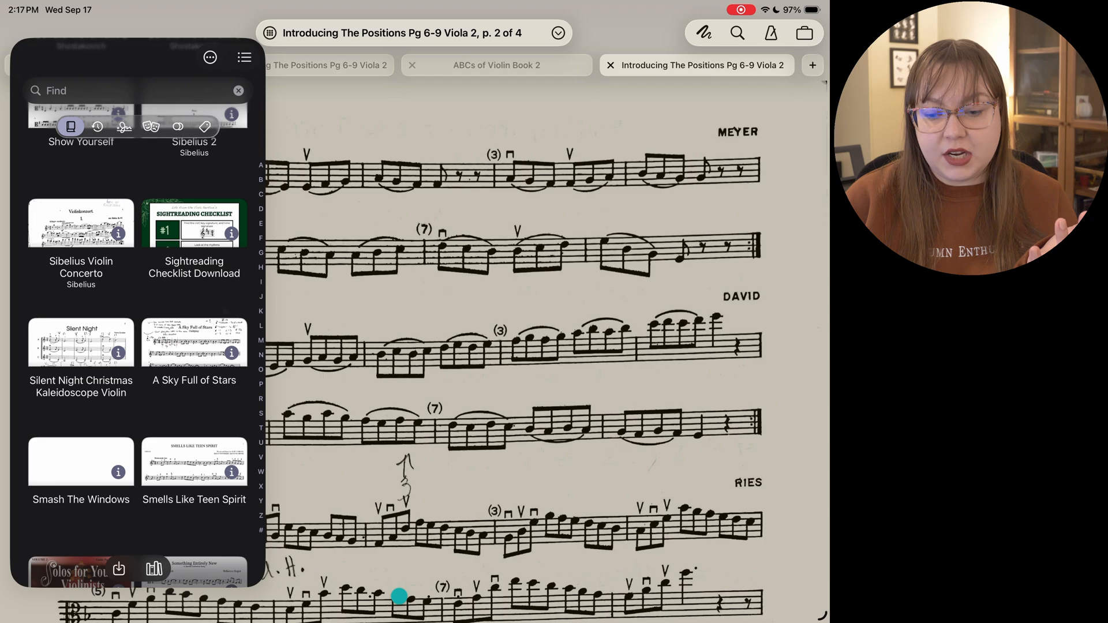
scroll("down", 3)
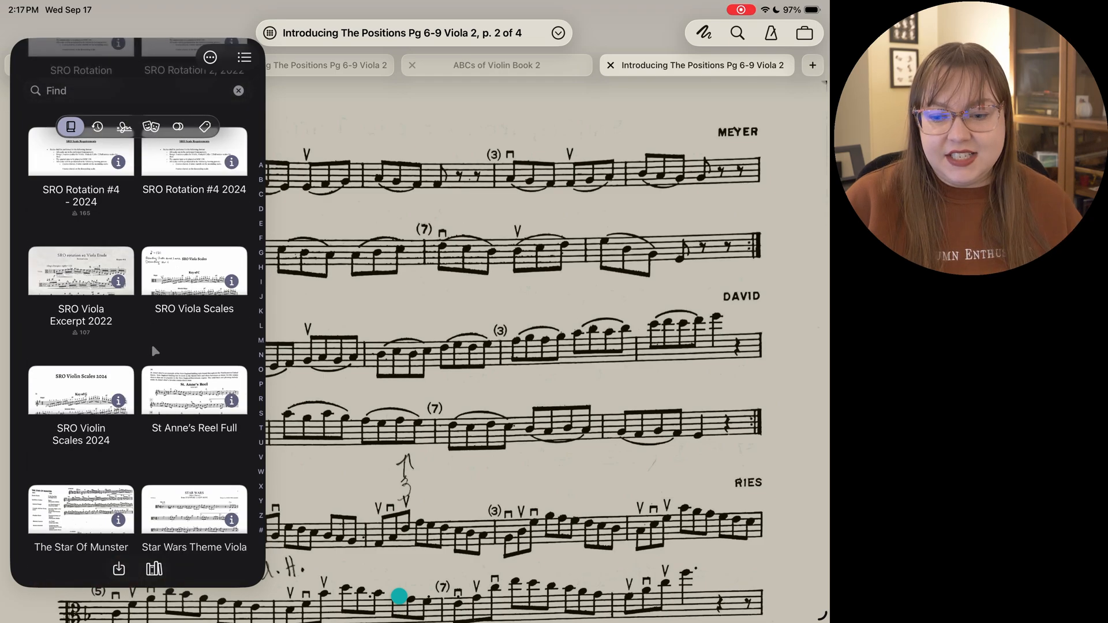
scroll("down", 3)
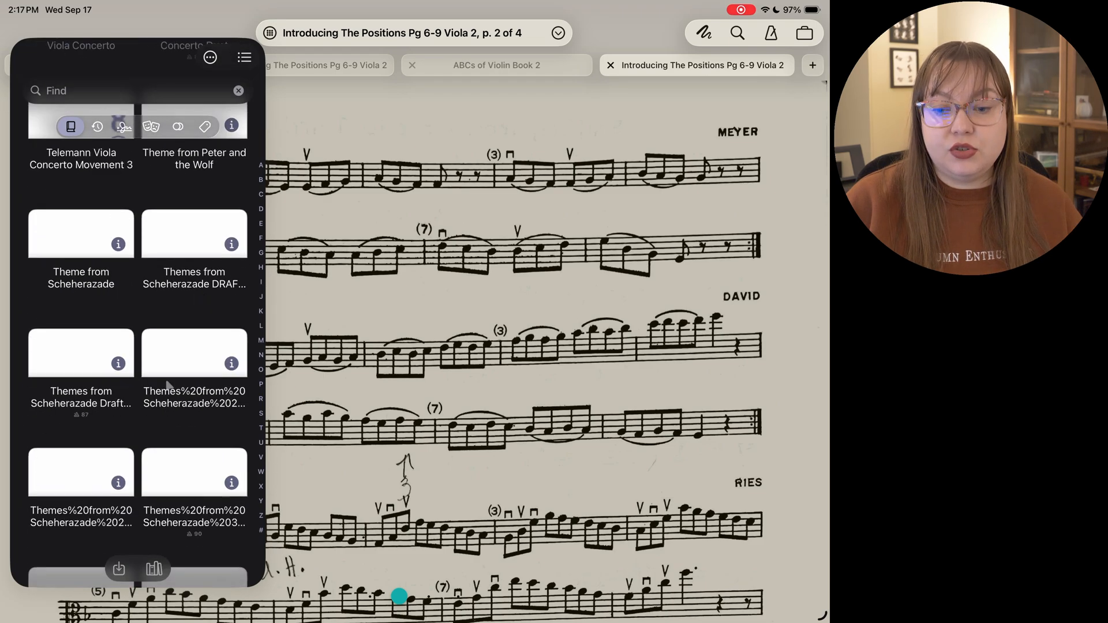
scroll("down", 3)
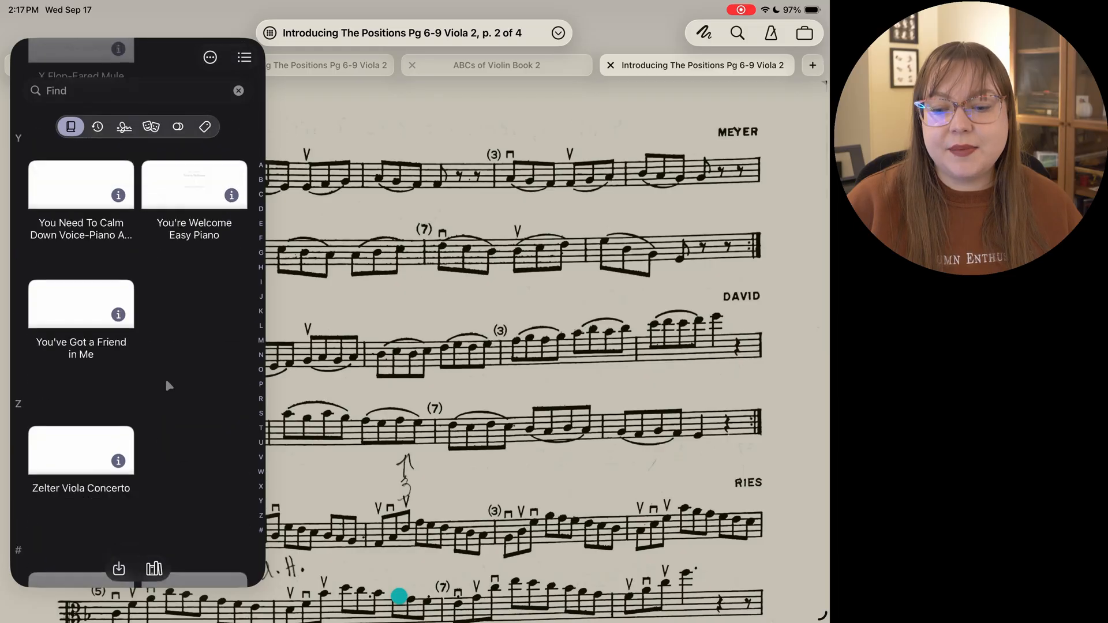
scroll("down", 3)
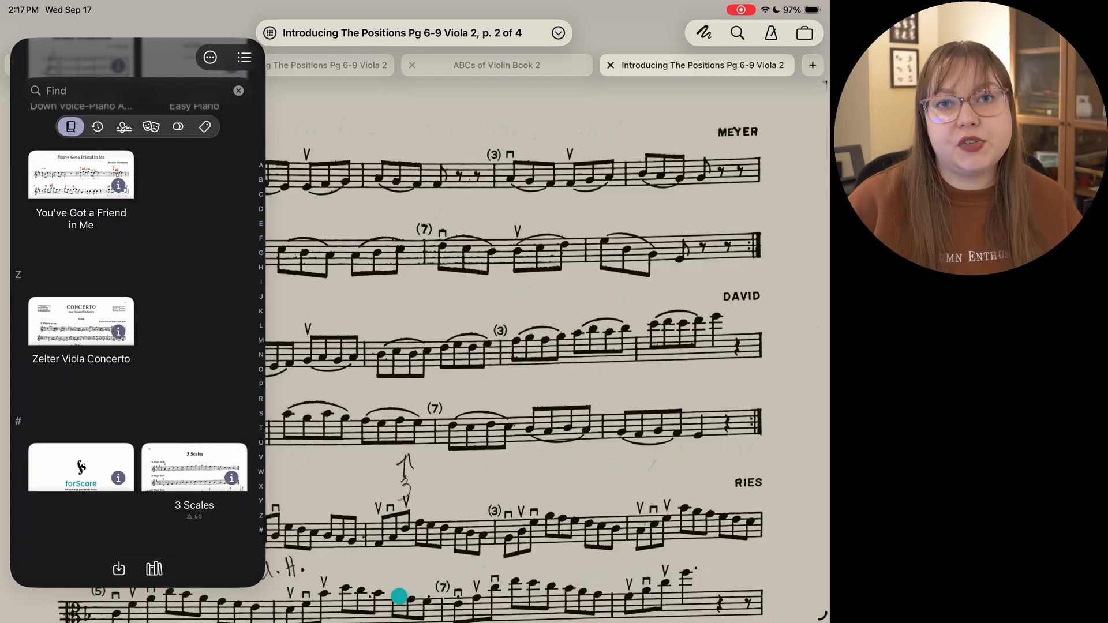
left_click(239, 90)
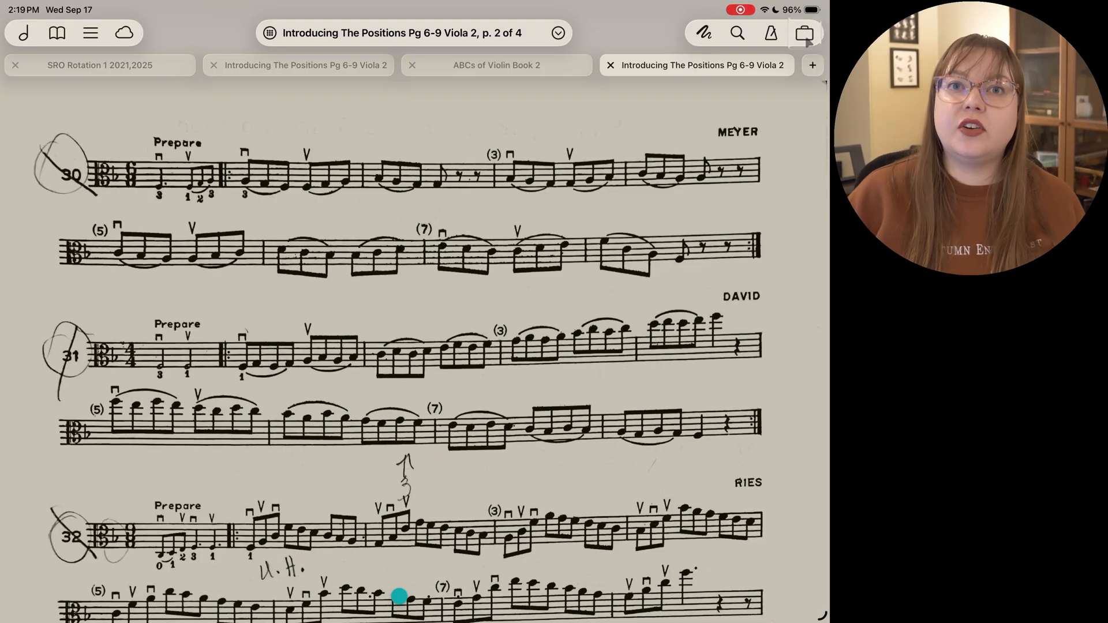
- Open the Backups window and begin creating a new backup with +
left_click(803, 33)
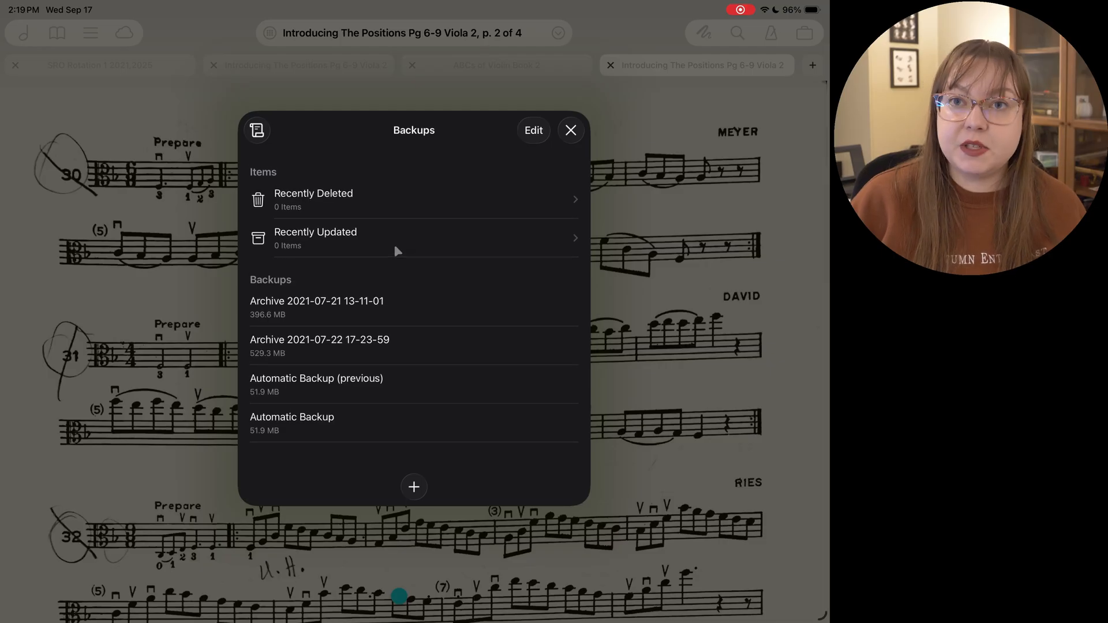
mouse_move(360, 237)
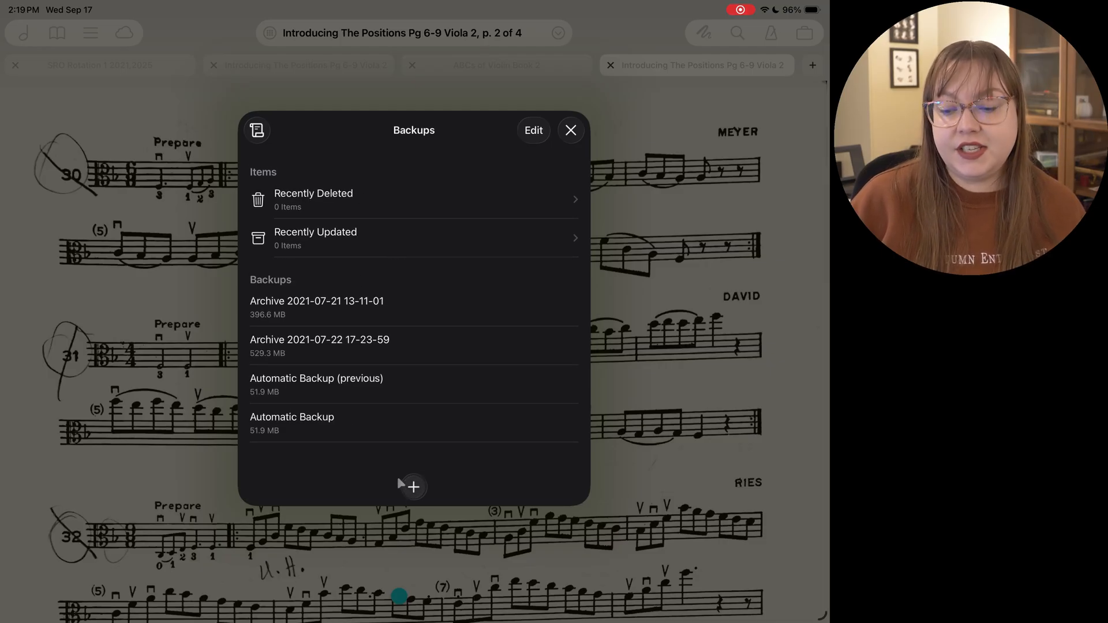
left_click(414, 487)
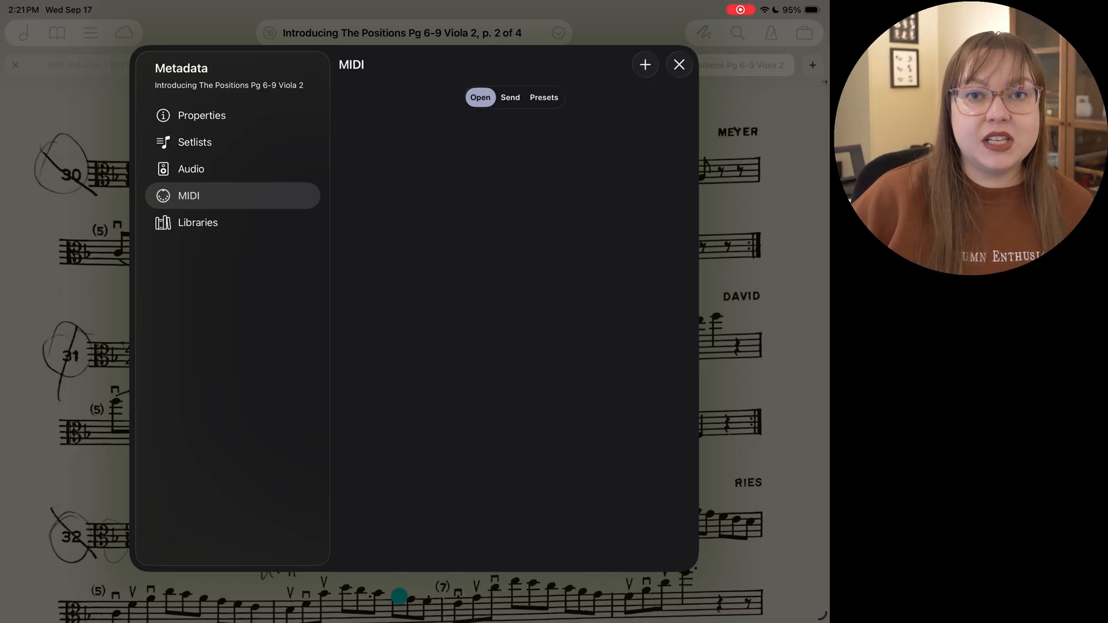
- Close the score's metadata window to return to the sheet music
left_click(679, 65)
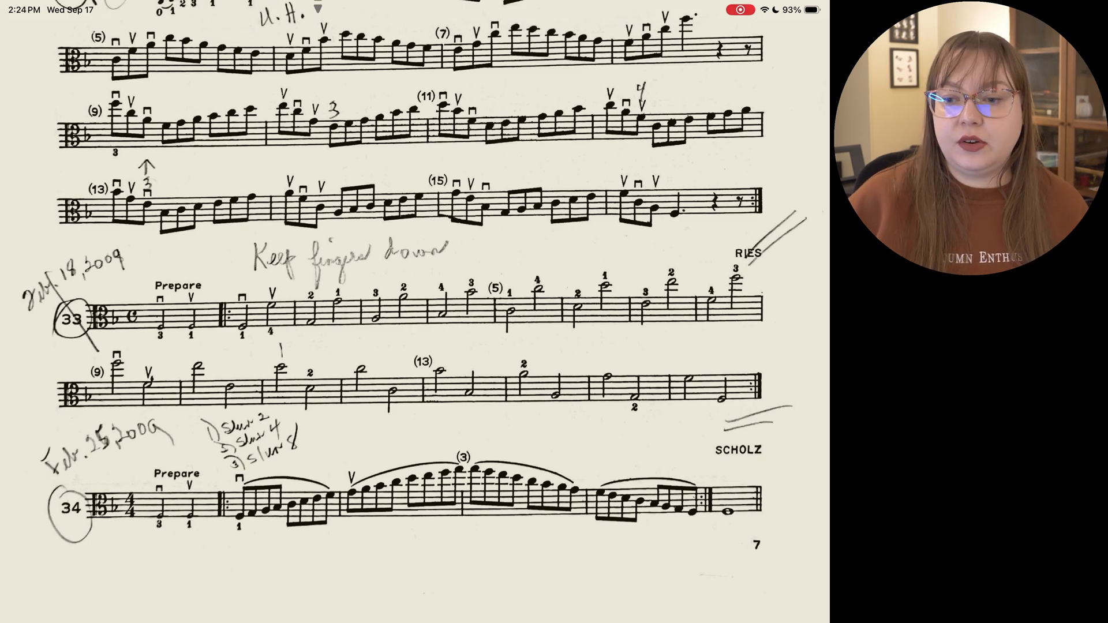
- Check the app version and library statistics in settings, then show the File commands
left_click(275, 10)
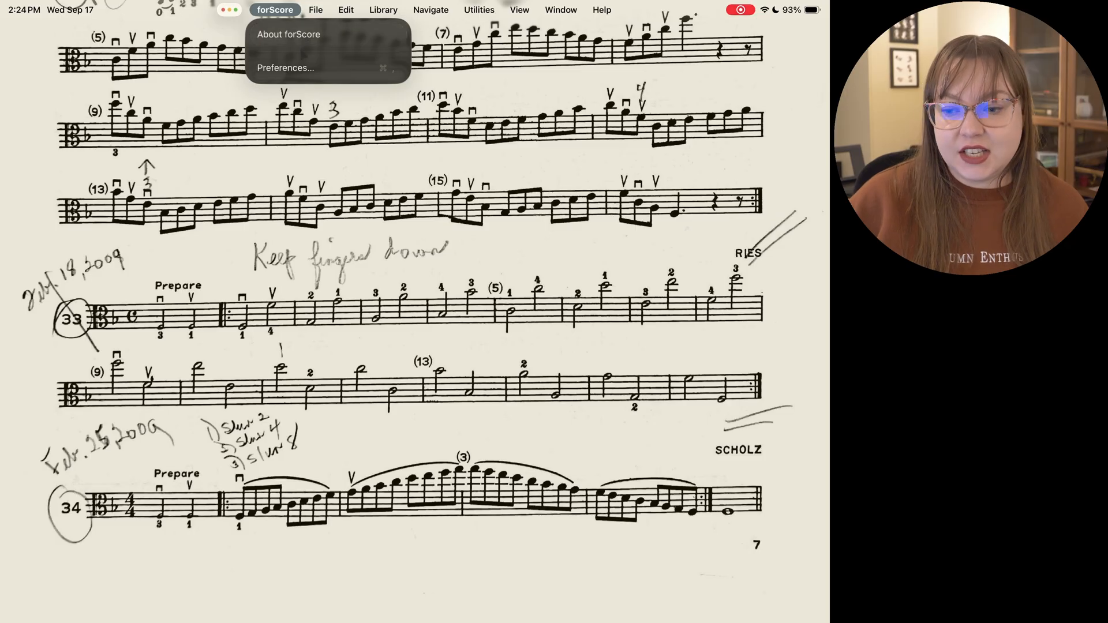
left_click(288, 68)
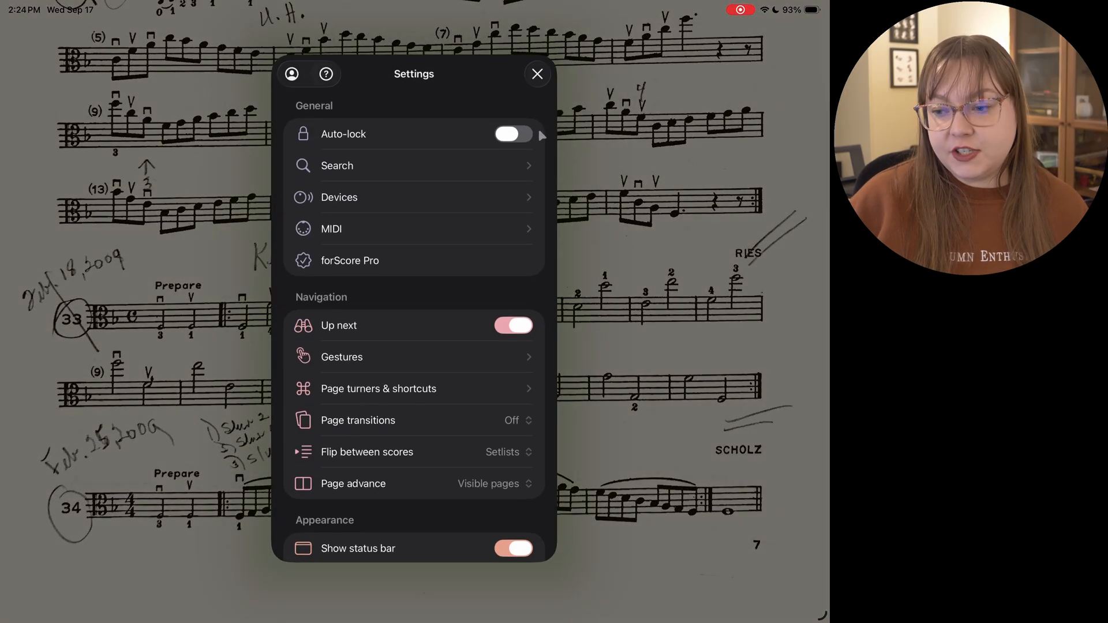
left_click(537, 73)
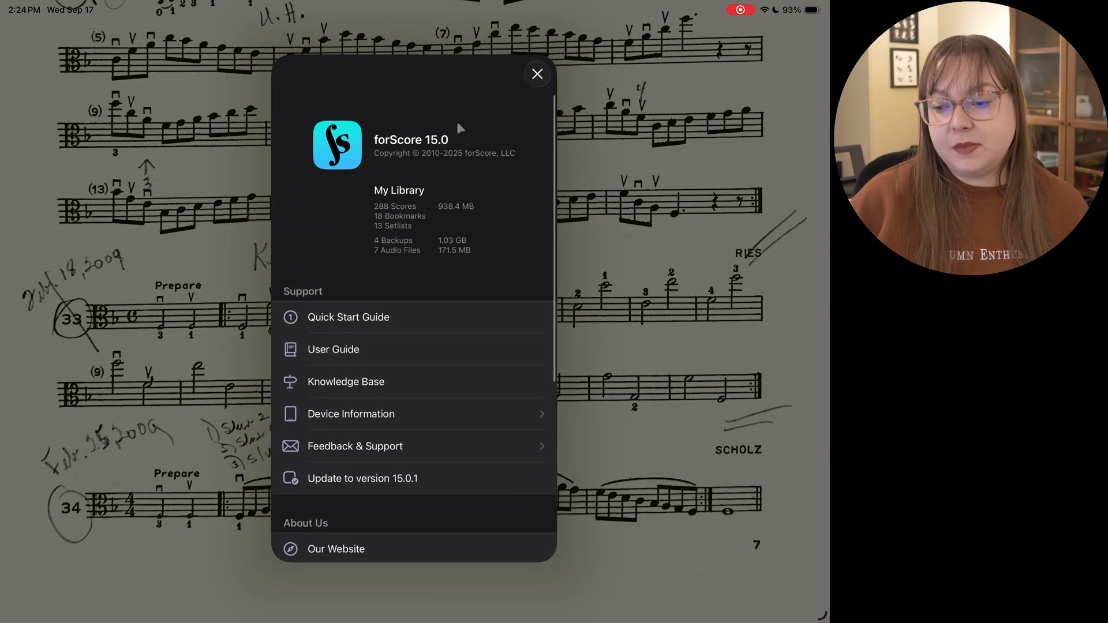
left_click(538, 74)
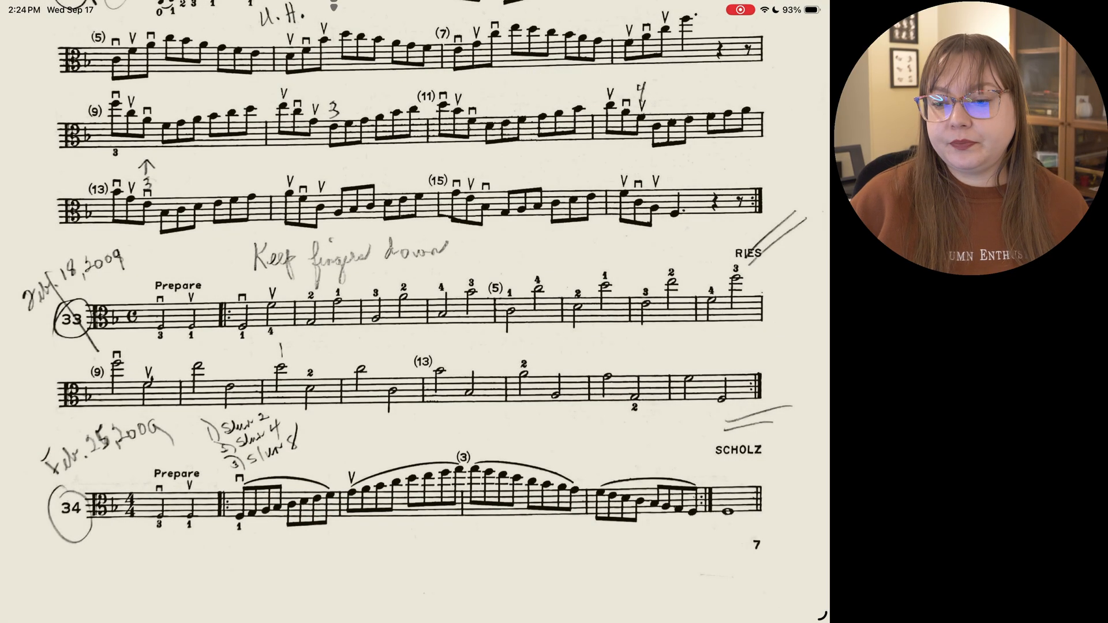
left_click(316, 9)
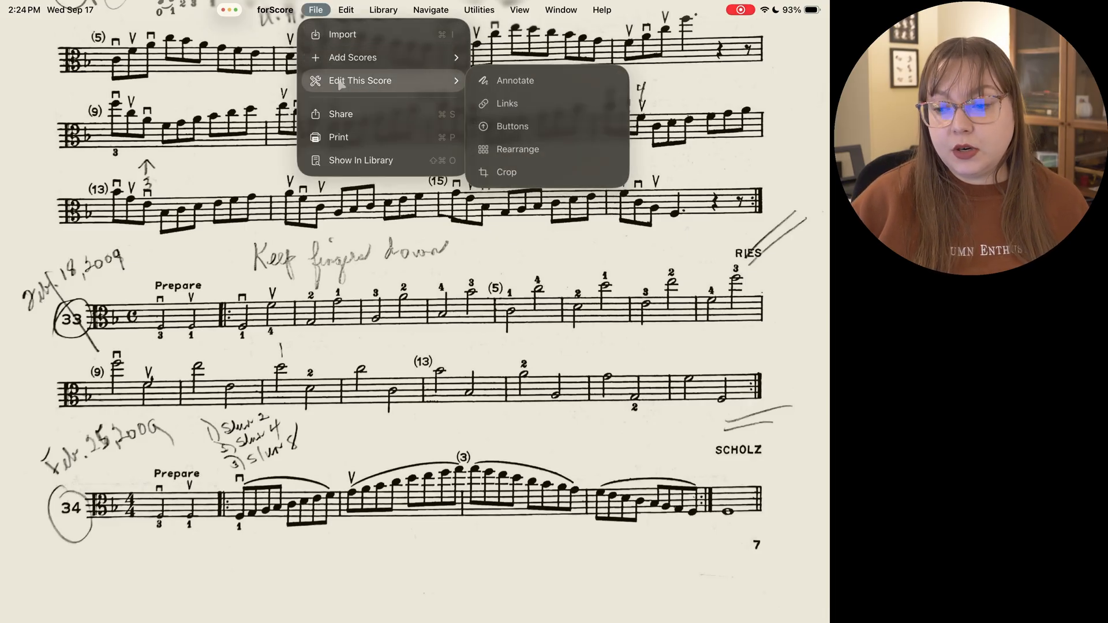
mouse_move(339, 137)
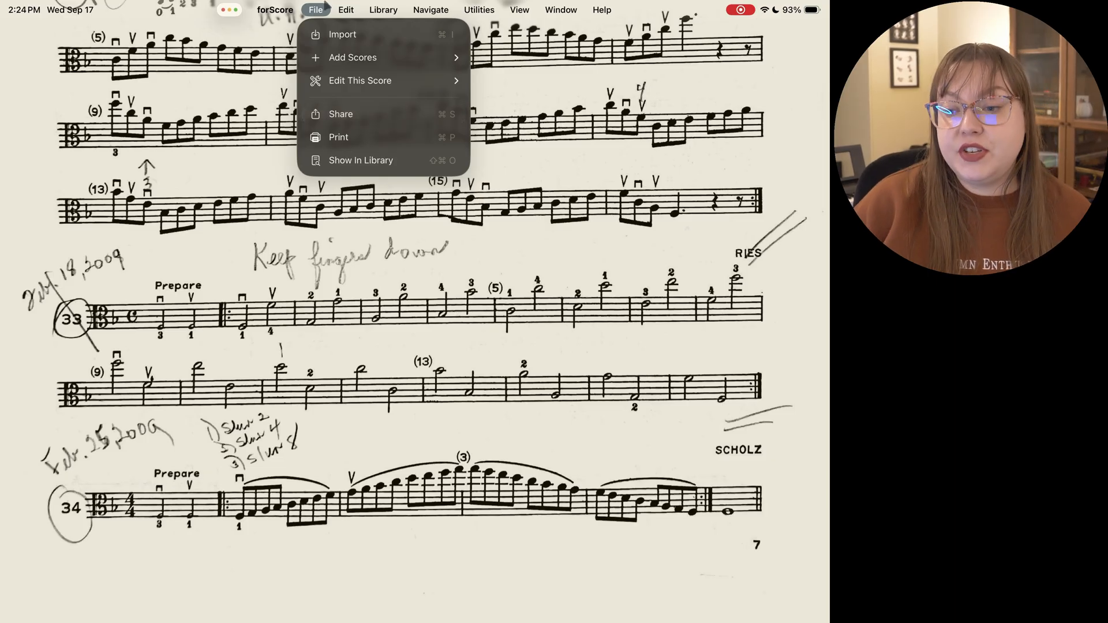
- Show the Utilities menu with audio playback, metronome, pitch, tuner, piano and recording
left_click(480, 10)
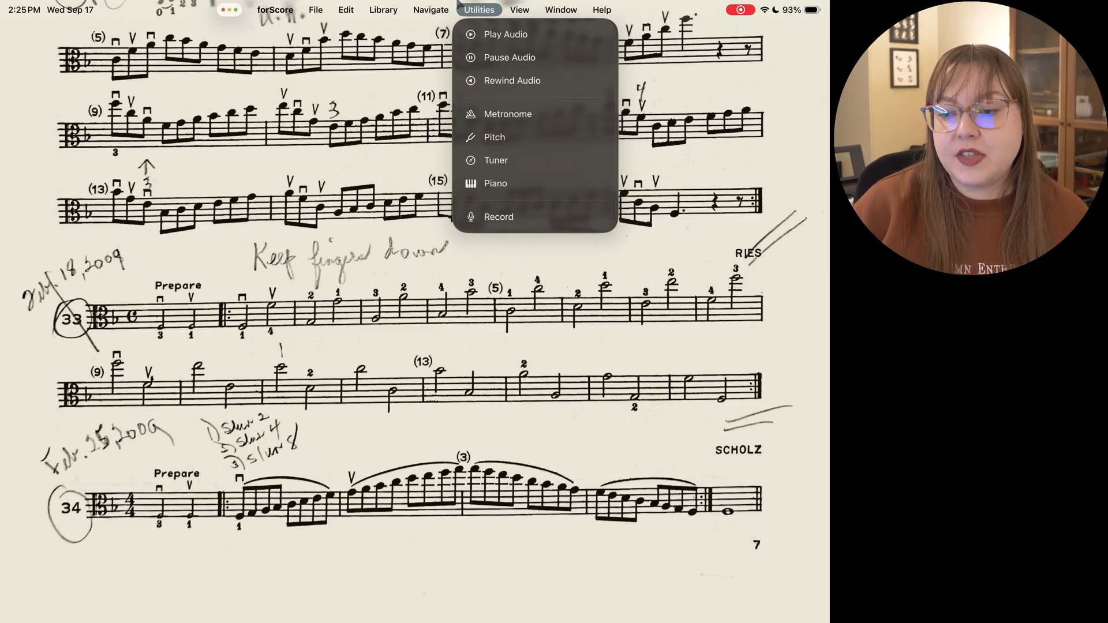
left_click(430, 10)
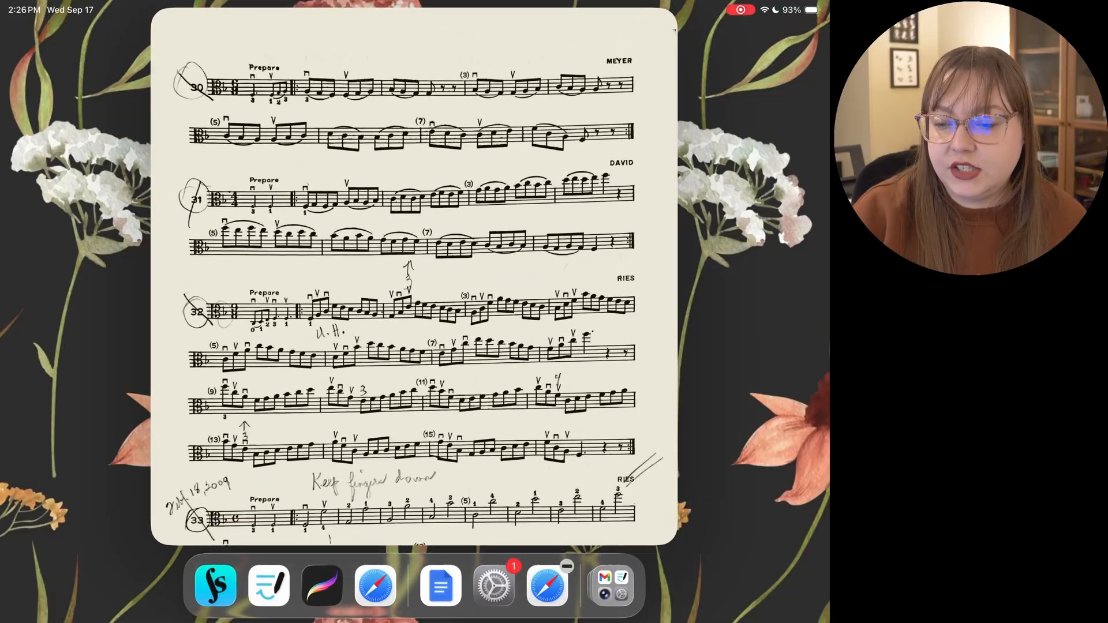
- Scroll the viola score in its forScore window beside Google Docs
scroll("down", 3)
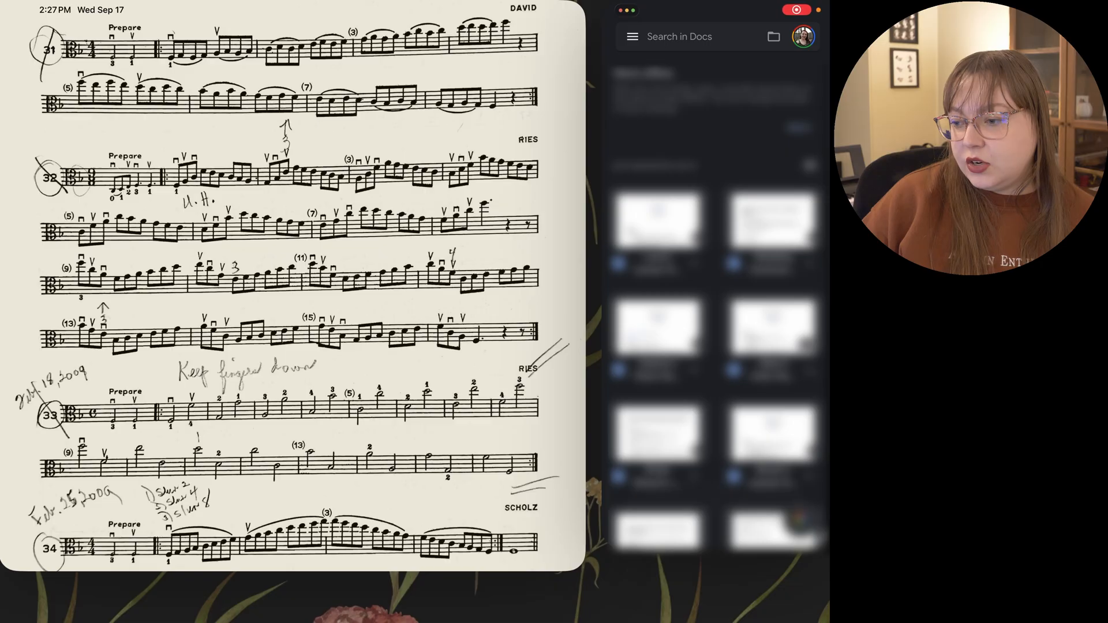
- Search Google Docs for the notes doc and type 'Write out my student notes' under Font
left_click(690, 36)
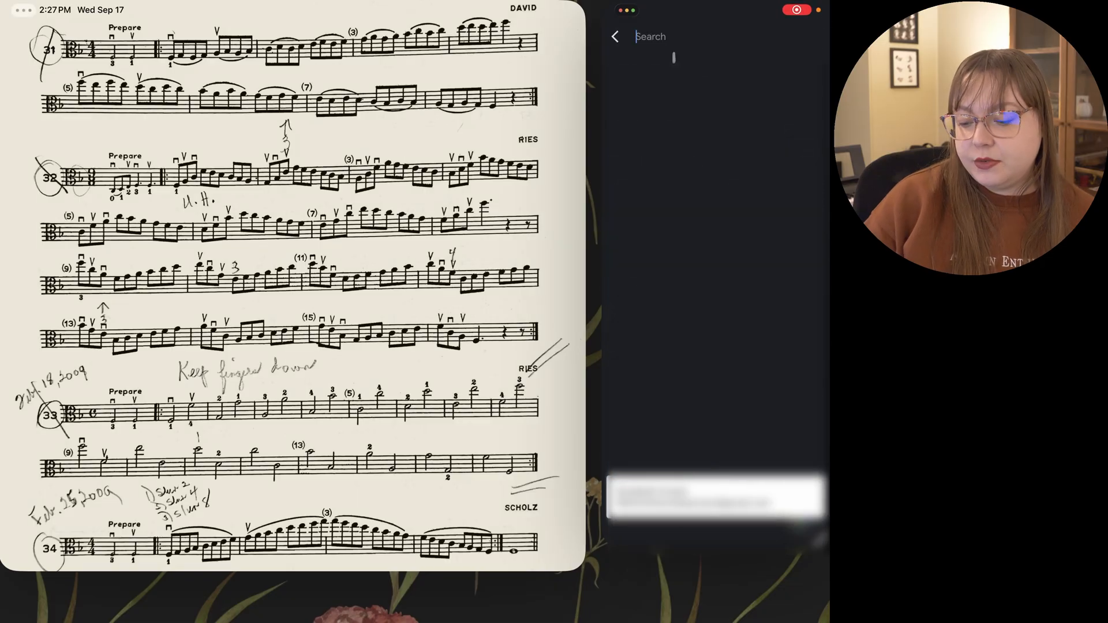
type("templ")
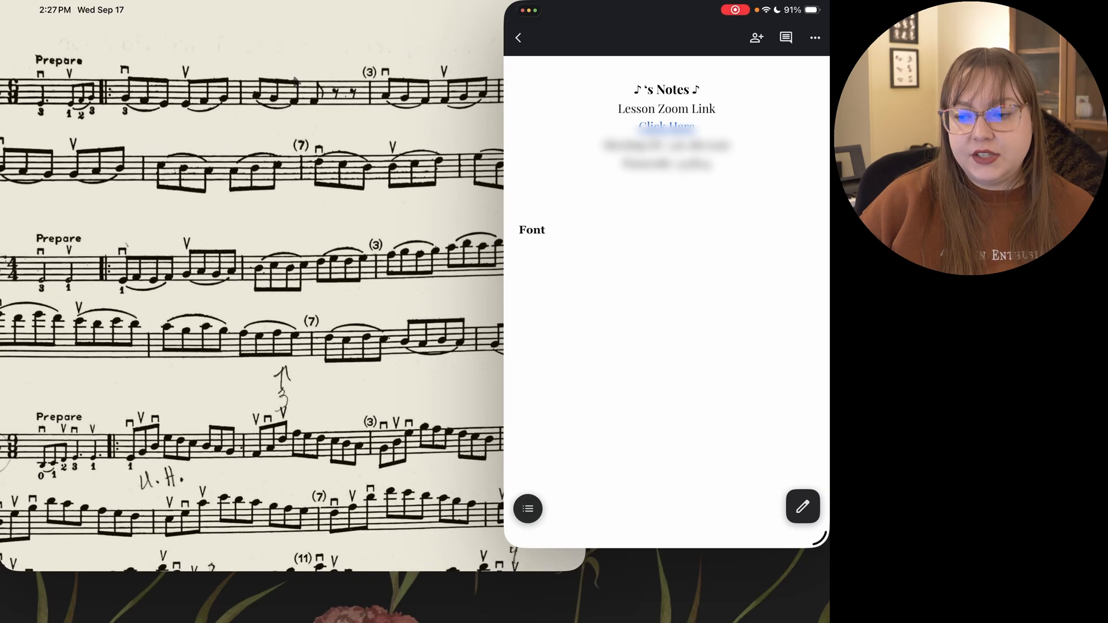
scroll("down", 3)
type("Write")
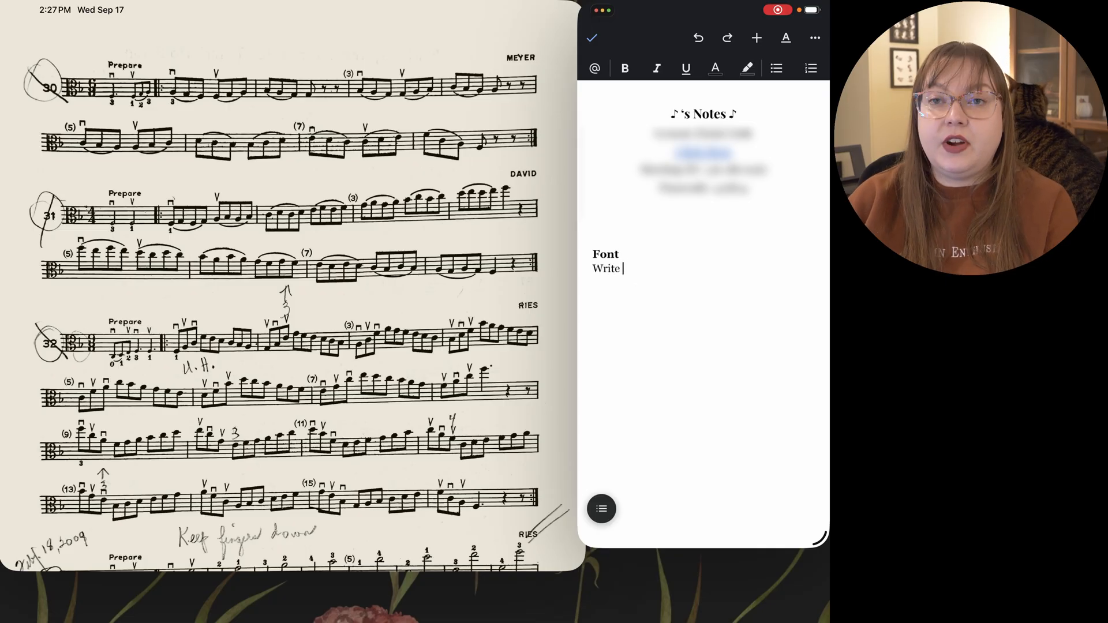
type("out my student notes")
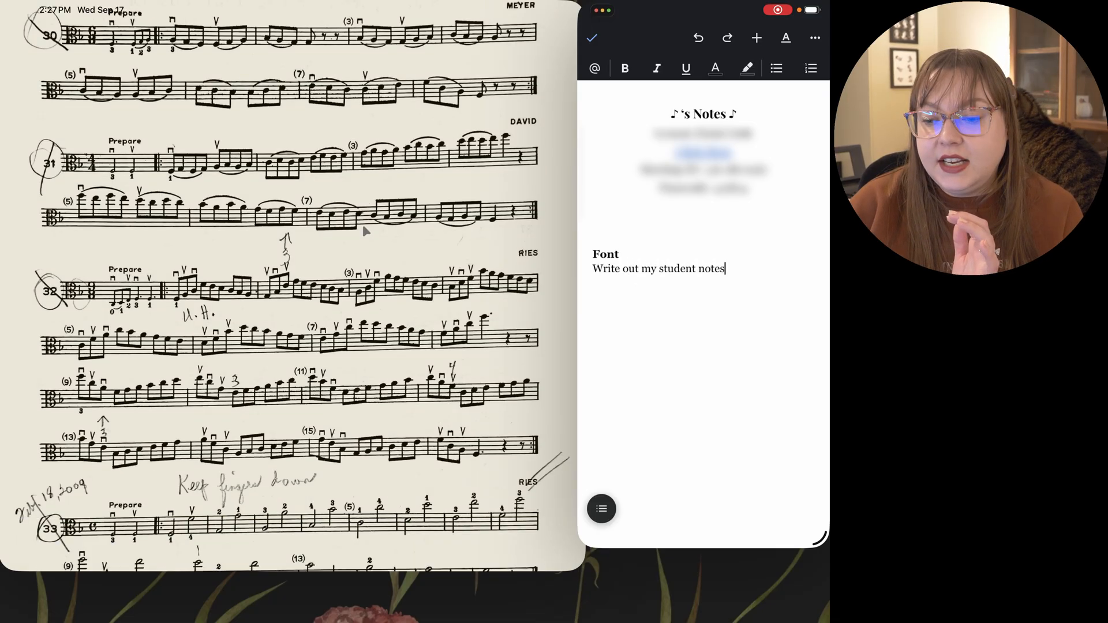
scroll("down", 3)
type("n ")
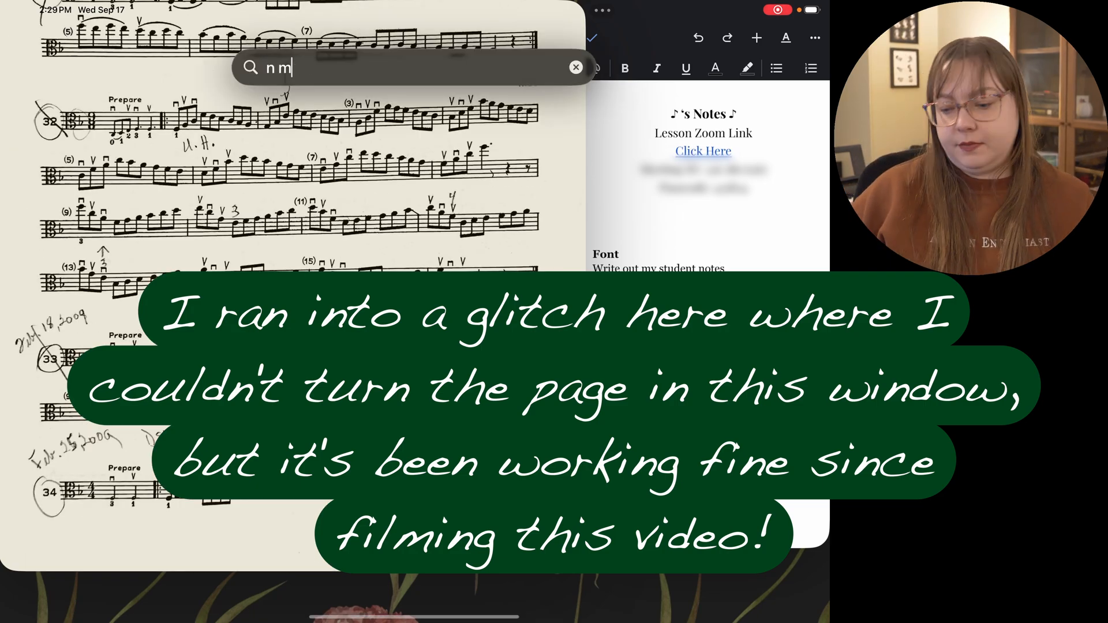
type("mdsew v")
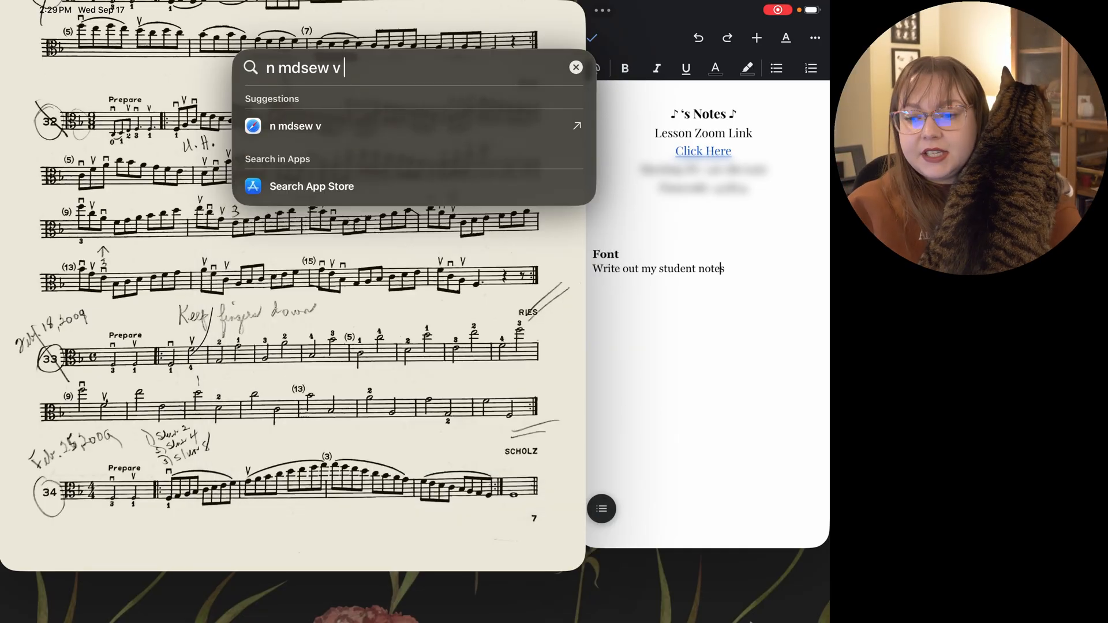
left_click(576, 67)
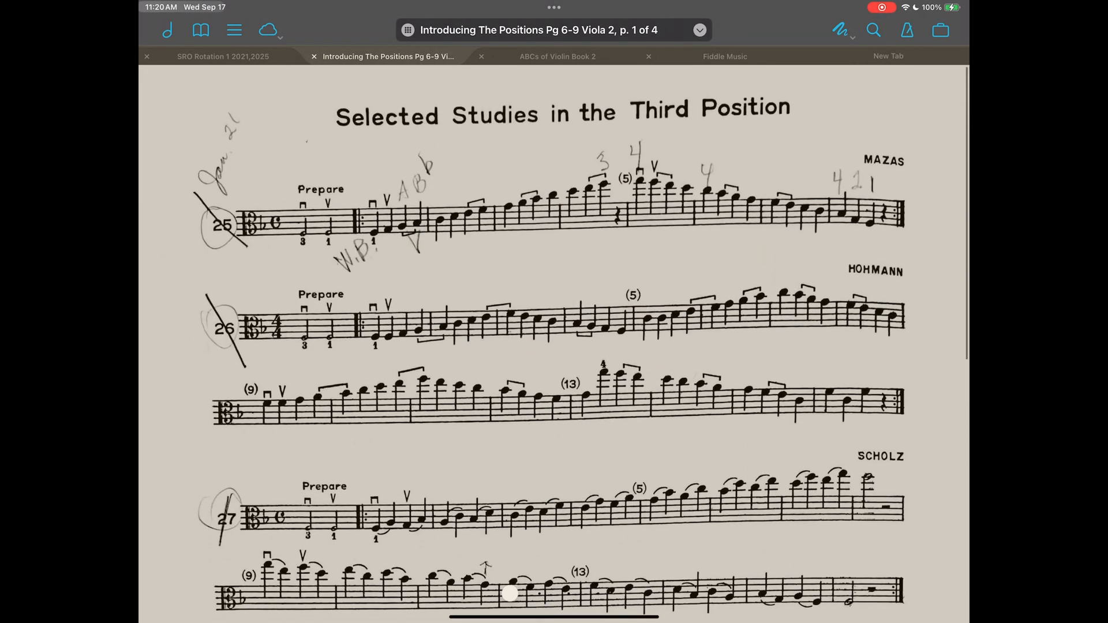
left_click(169, 32)
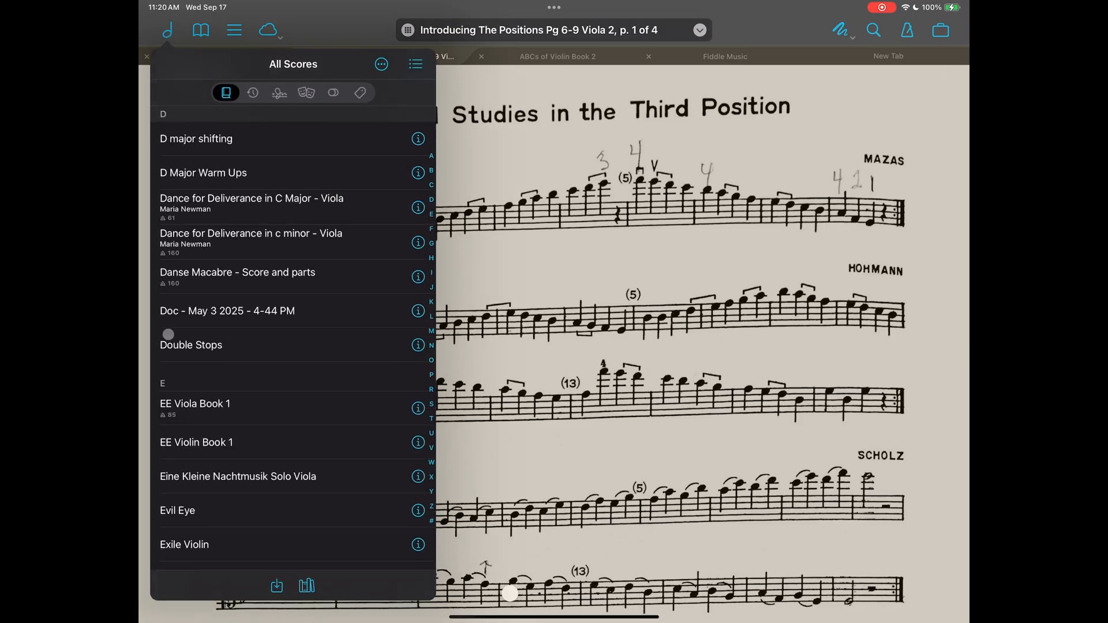
scroll("down", 3)
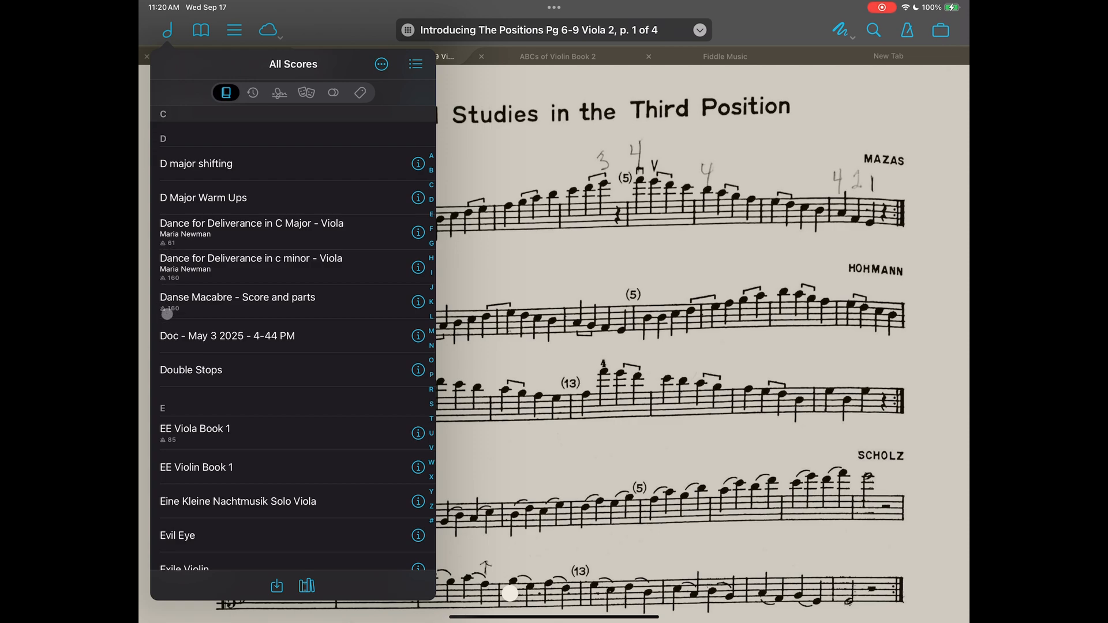
scroll("down", 3)
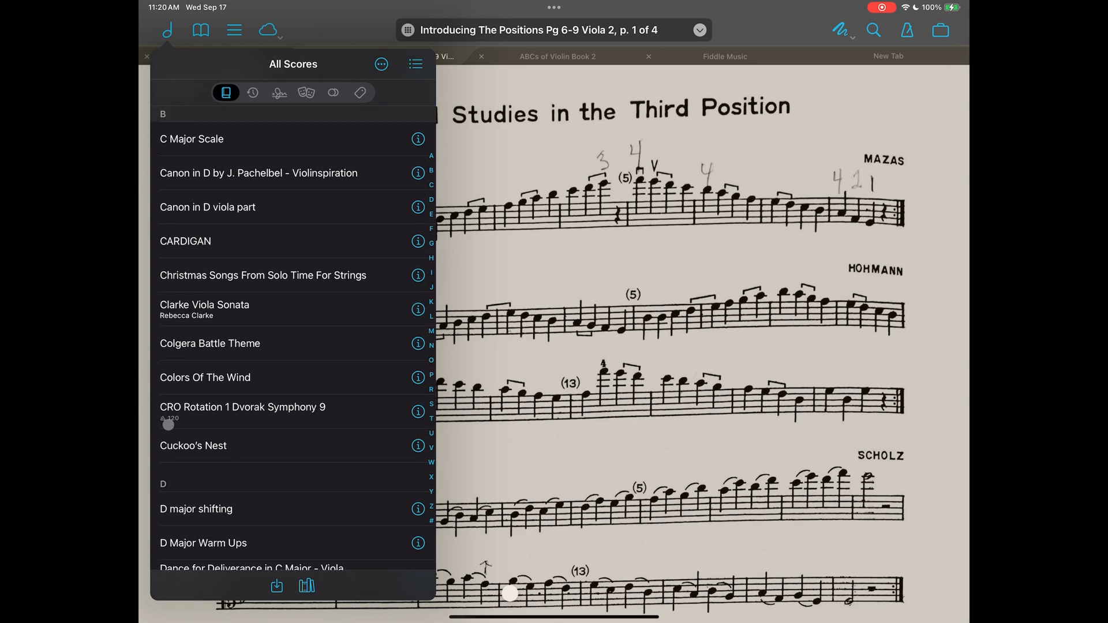
left_click(253, 93)
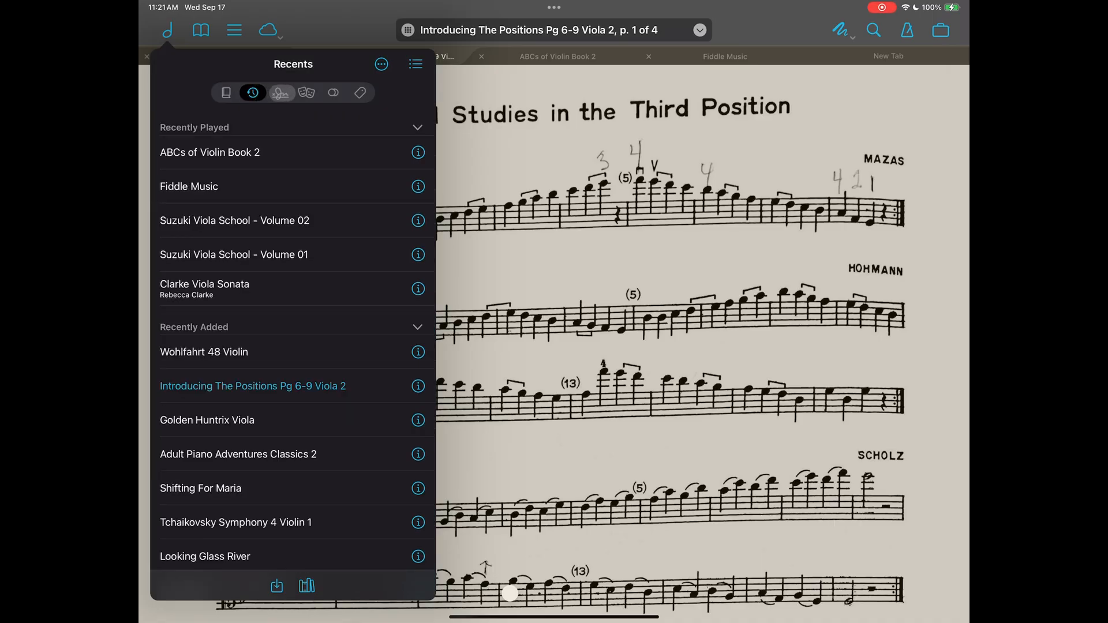
left_click(169, 30)
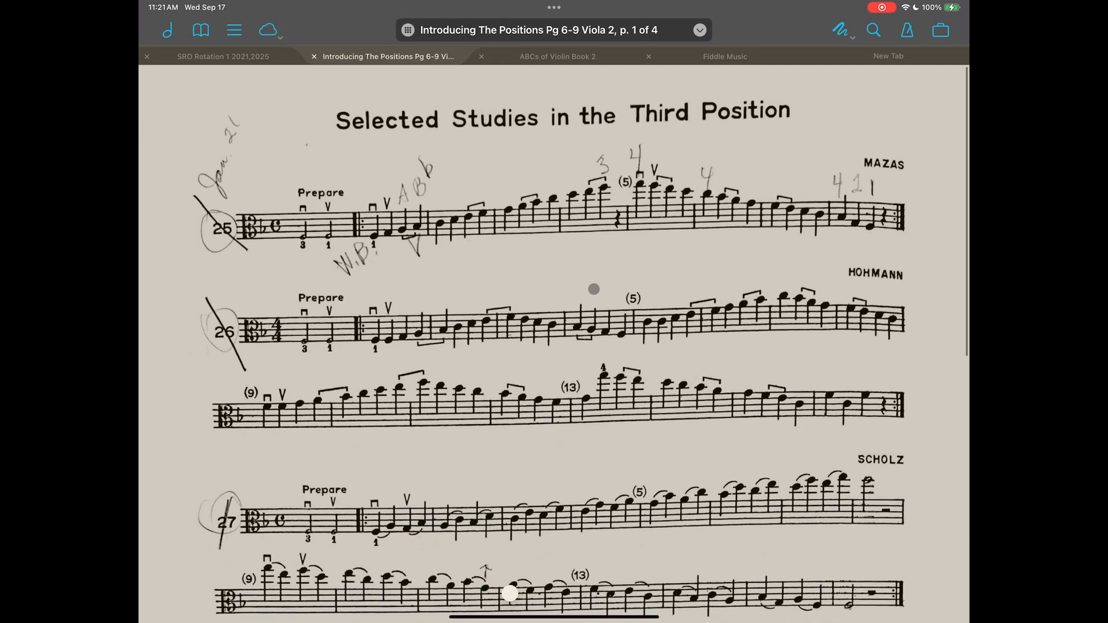
left_click(701, 29)
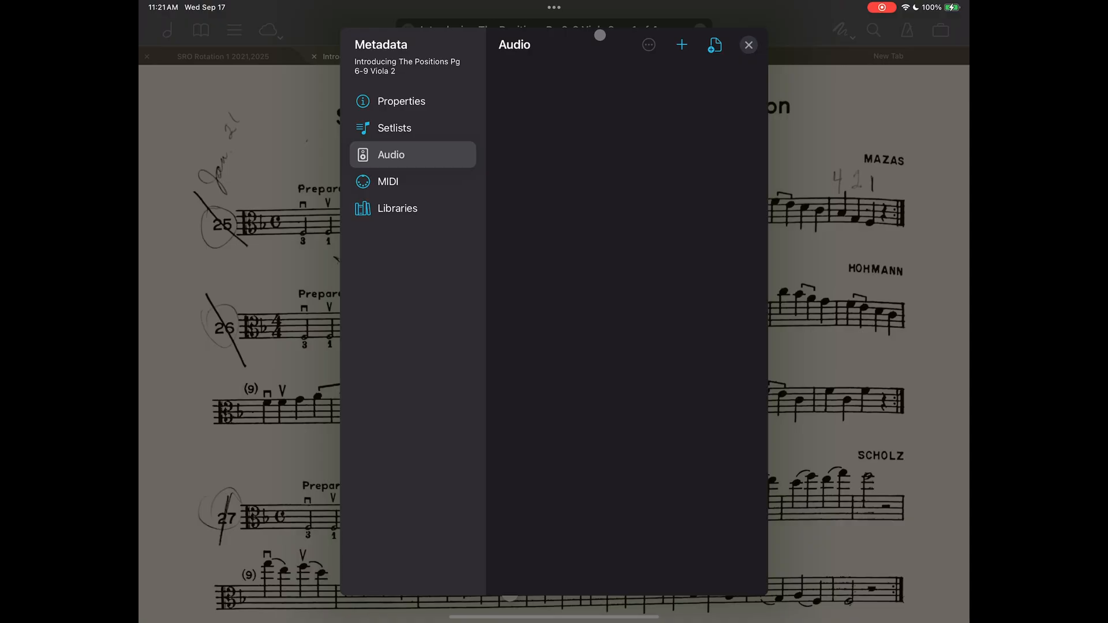
- Browse the score's Properties, Setlists, Audio and Libraries metadata, then close the metadata window
left_click(401, 101)
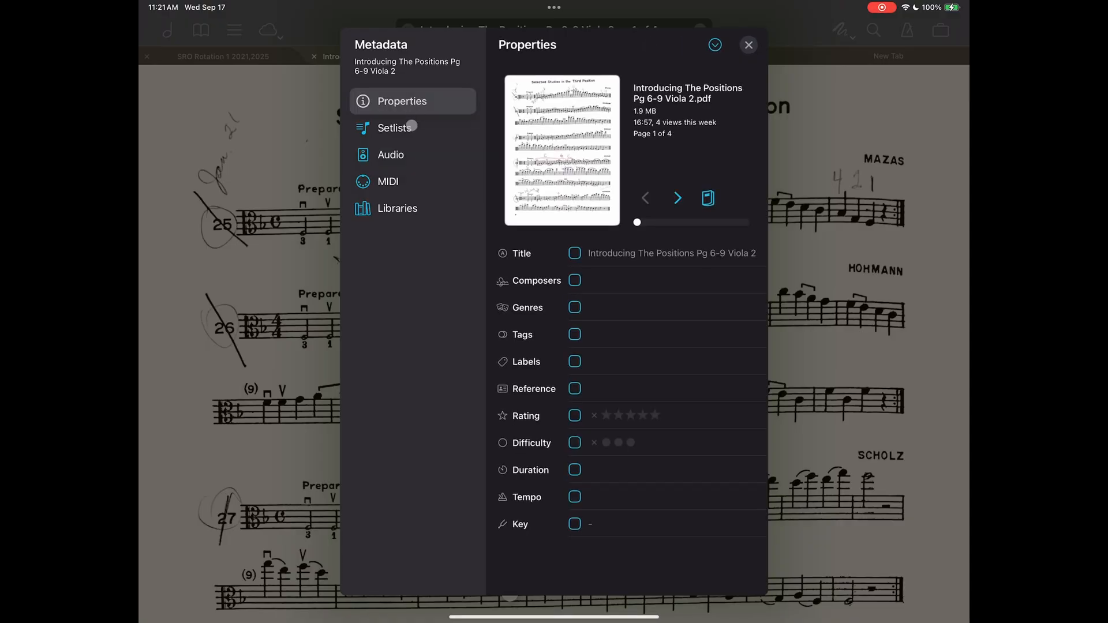
left_click(395, 127)
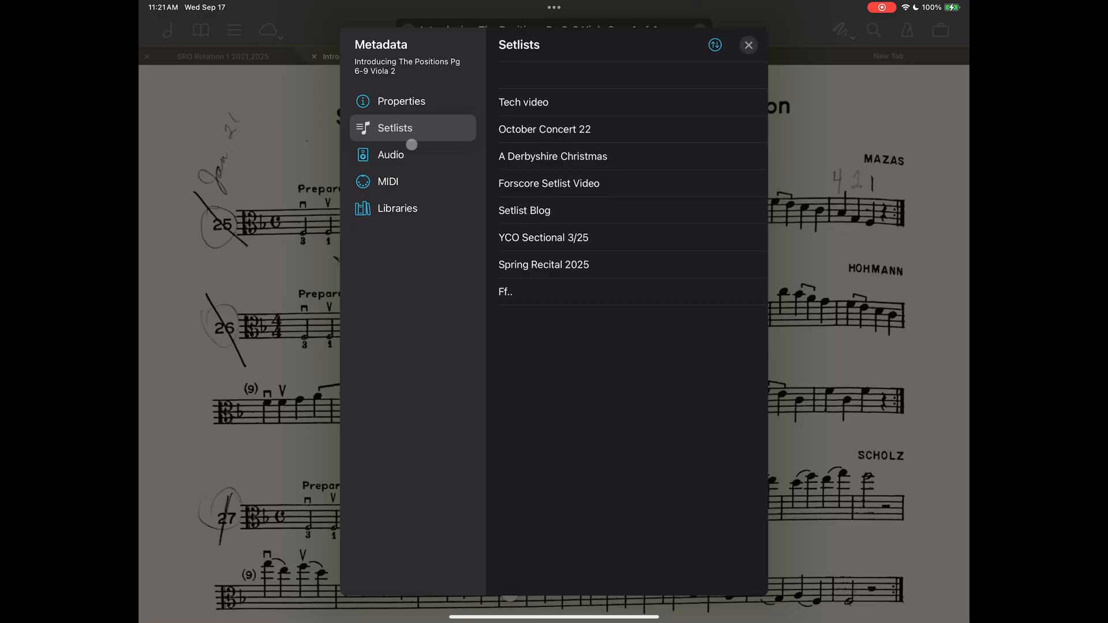
left_click(392, 155)
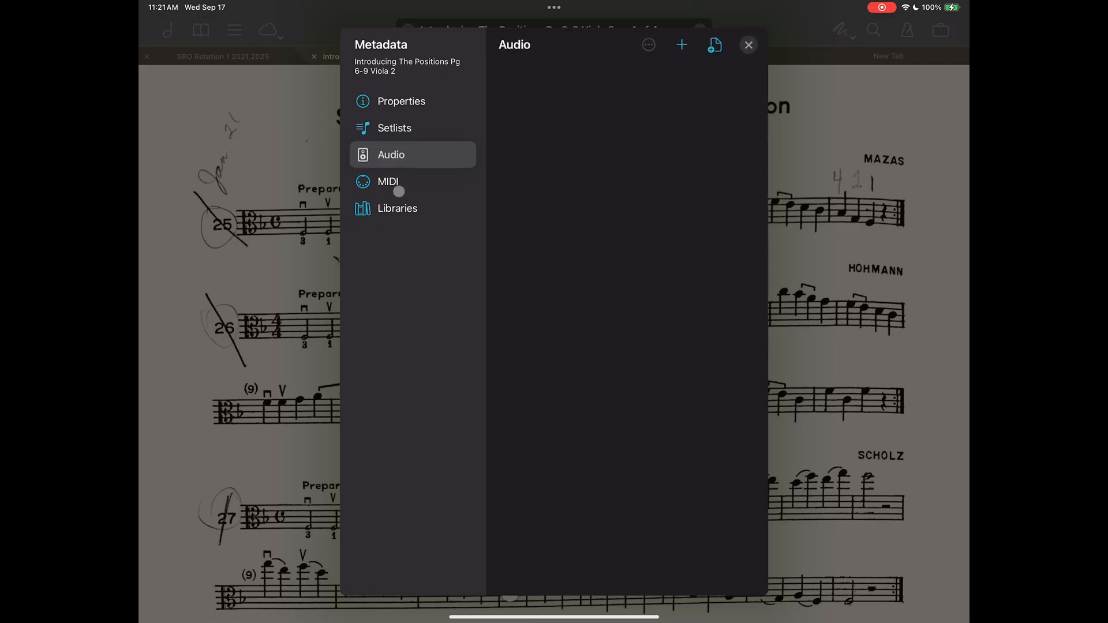
left_click(398, 208)
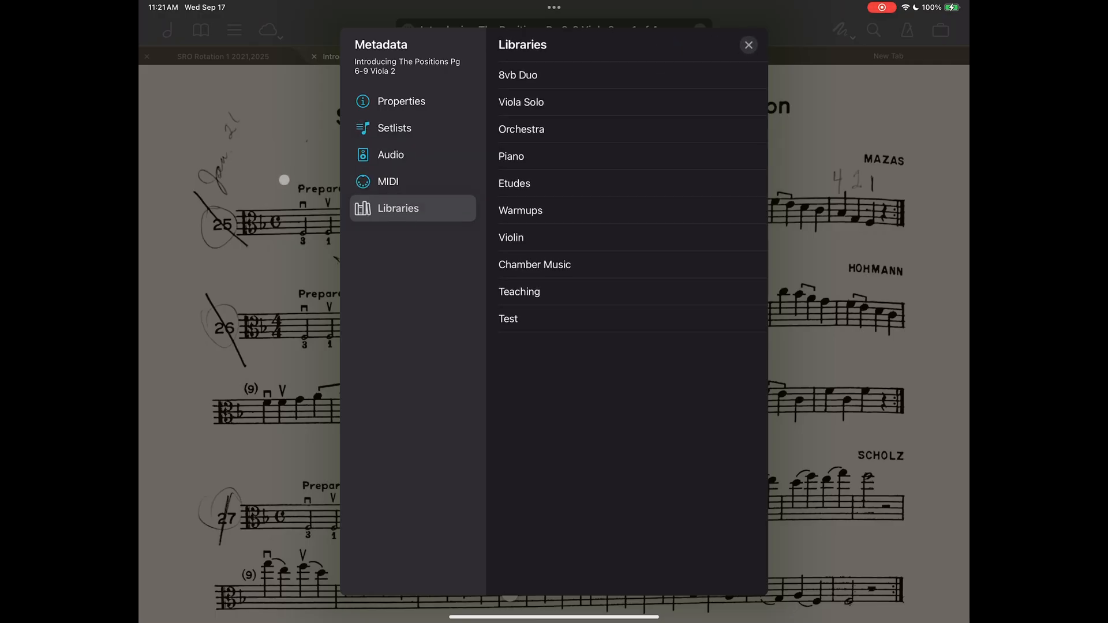
left_click(748, 45)
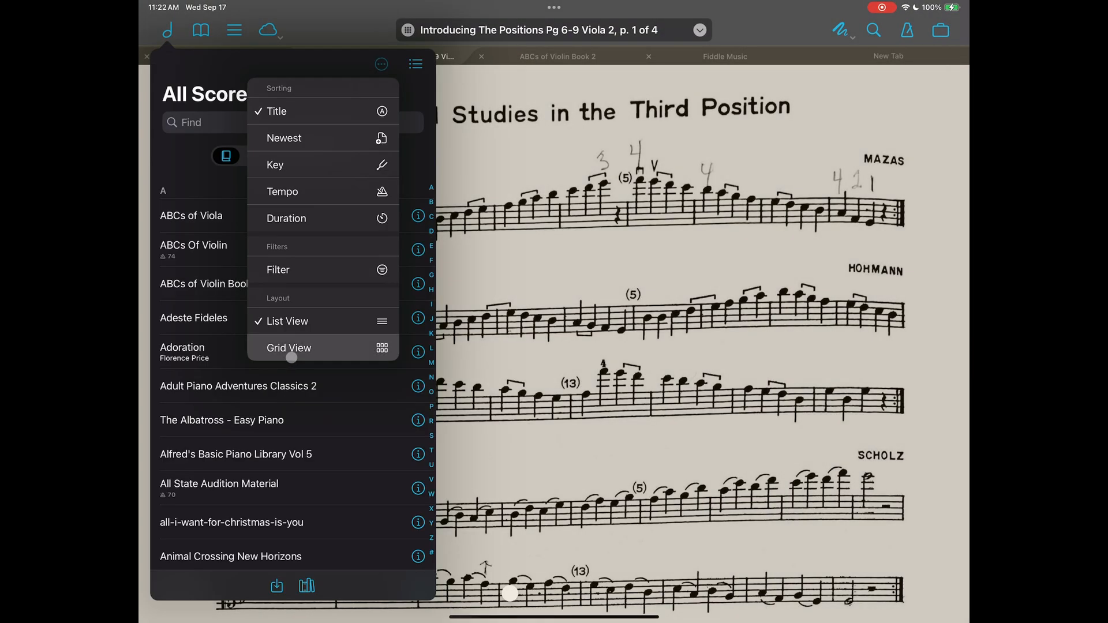
- Switch All Scores to Grid View and scroll past the A titles toward B
left_click(288, 348)
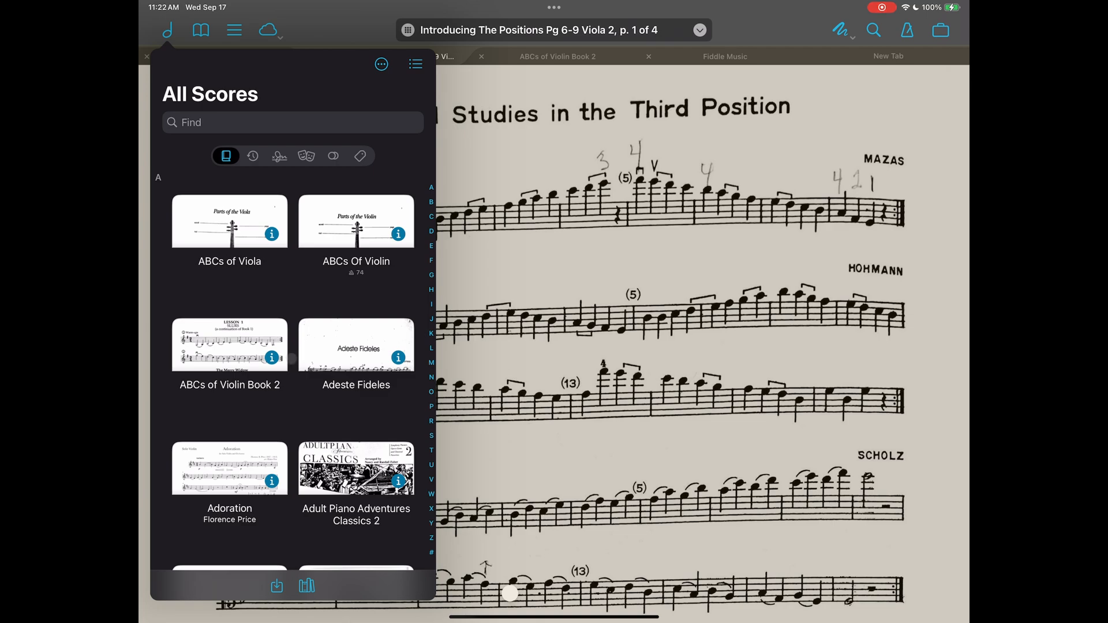
scroll("down", 3)
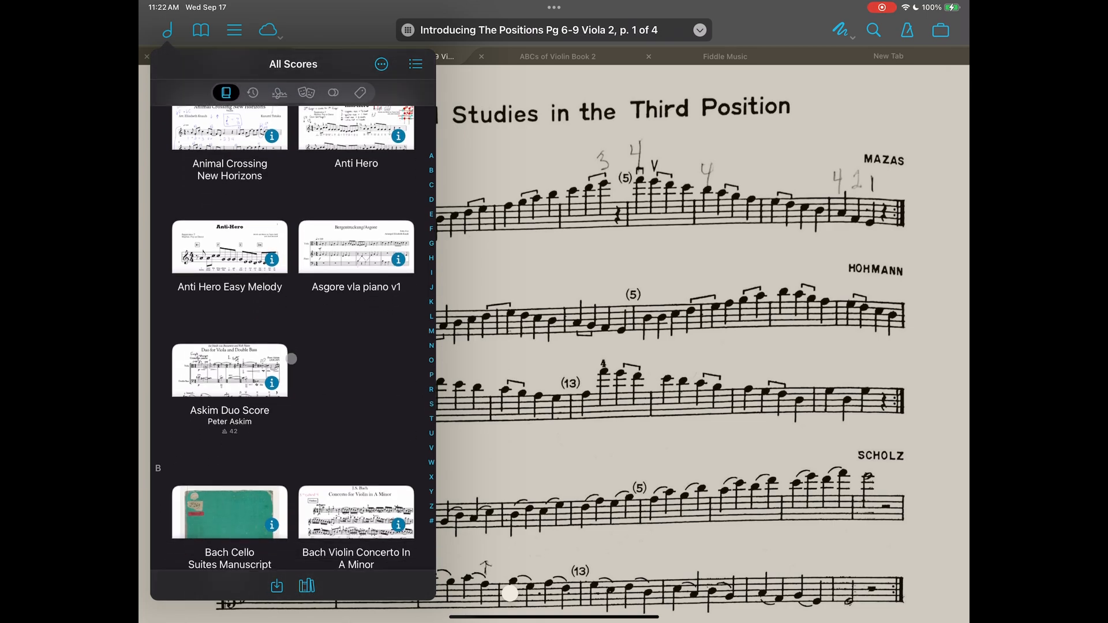